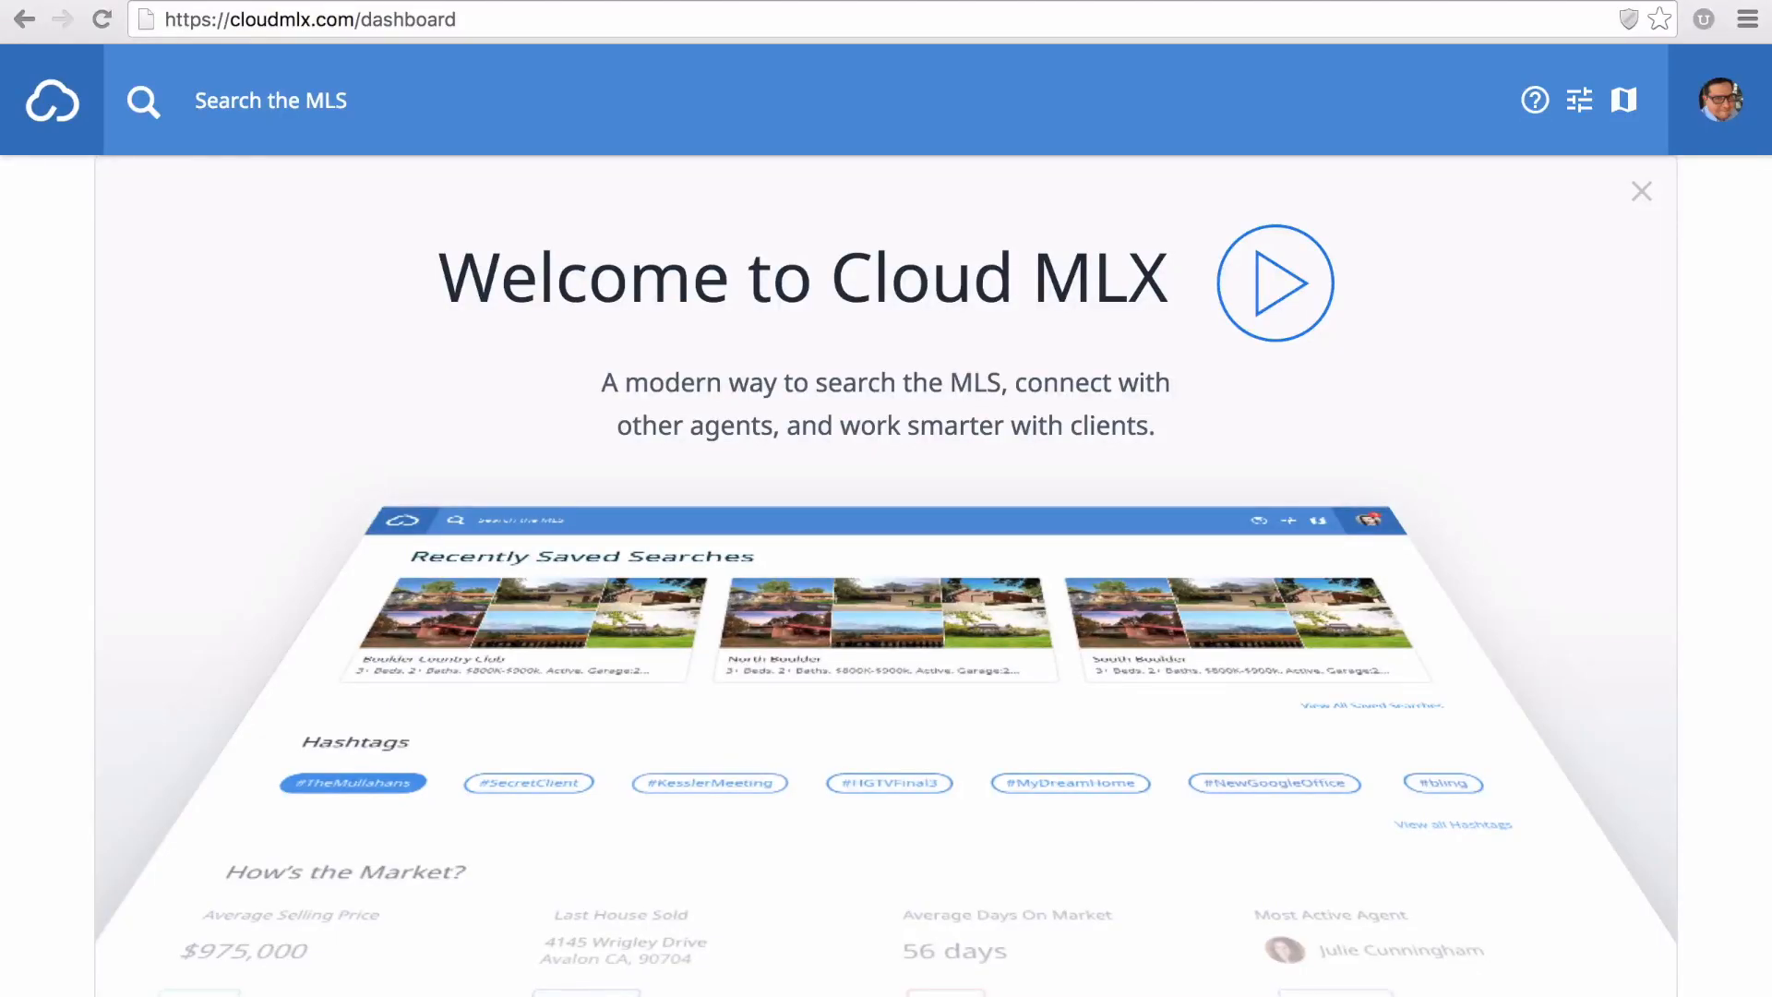
mouse_move(79, 763)
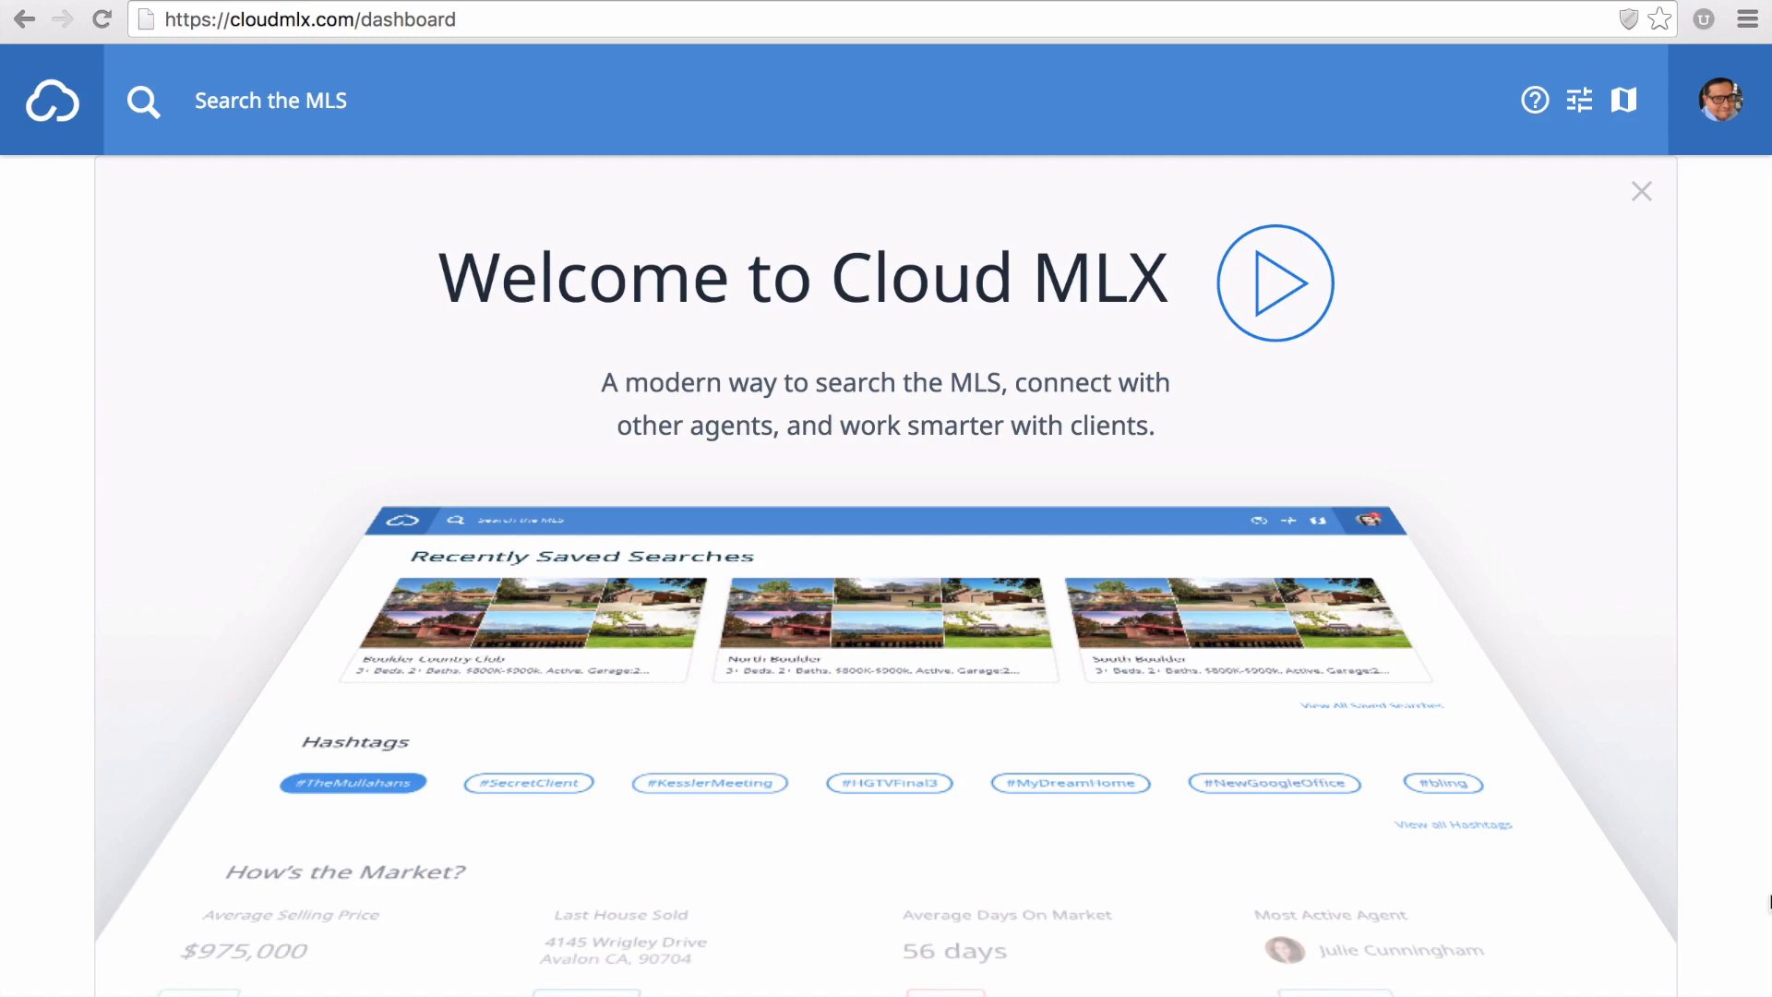
mouse_move(1733, 903)
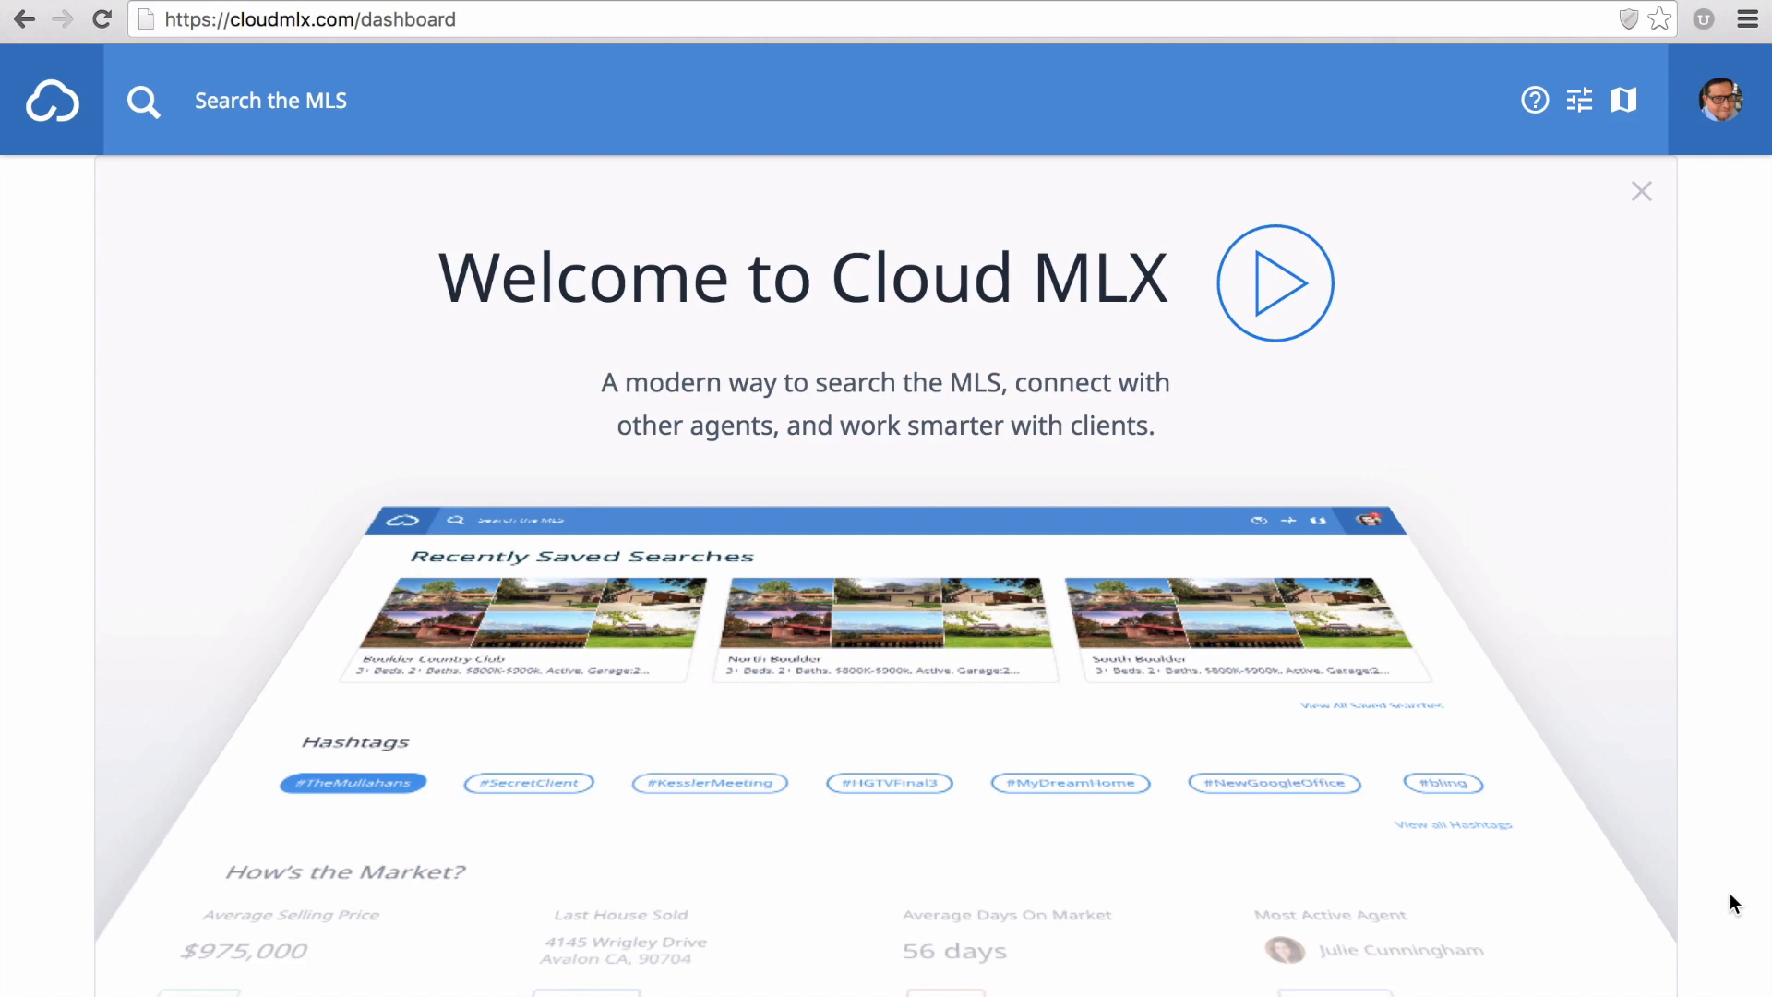
mouse_move(1735, 899)
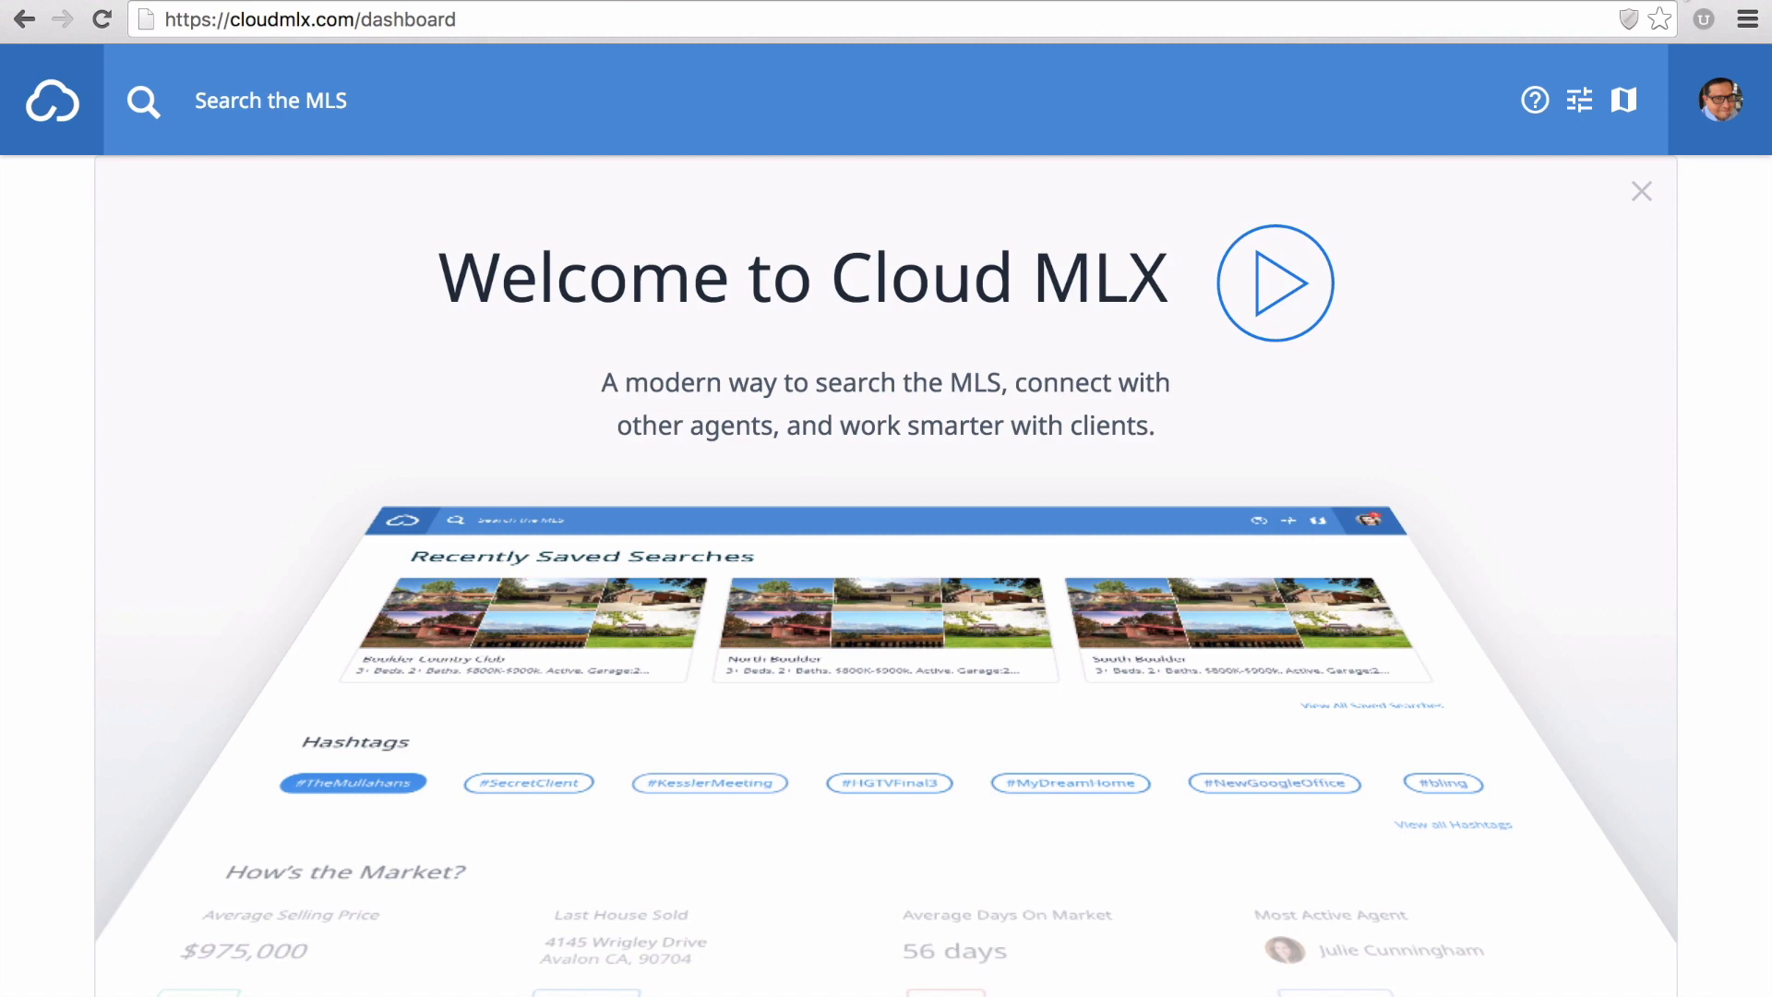
mouse_move(1684, 6)
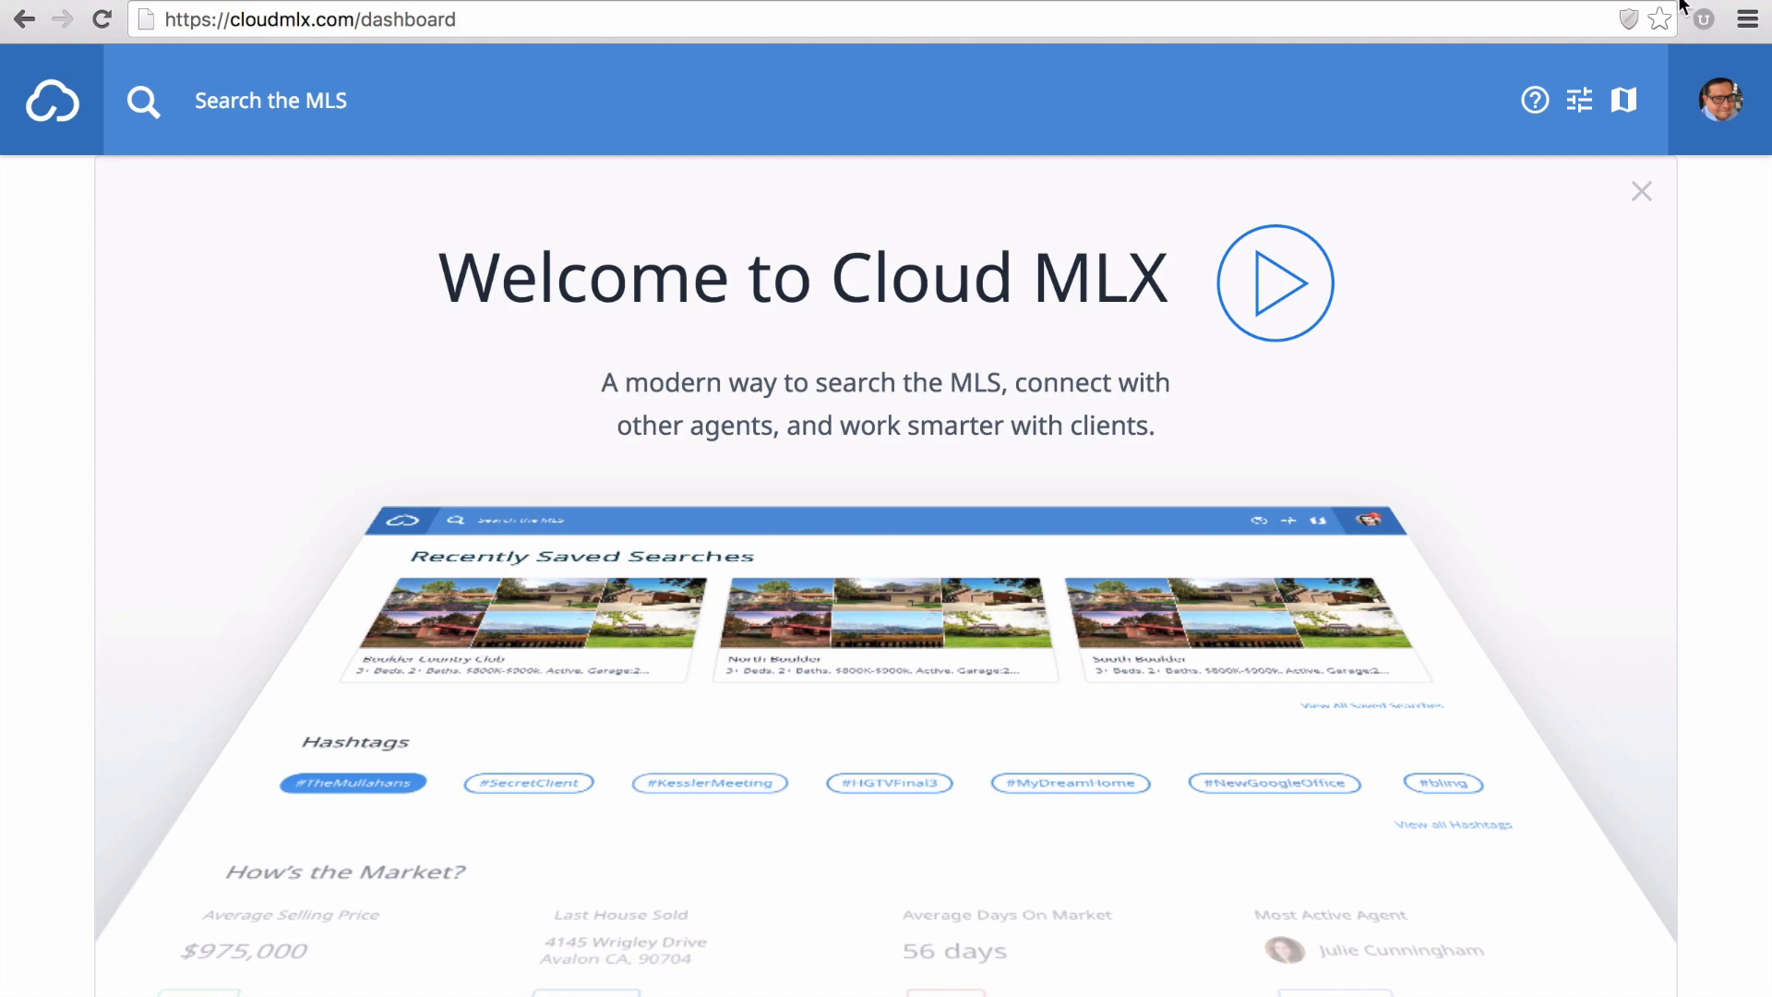
Step: Dismiss the welcome overview and search the MLS for Huntington Beach listings
click(1641, 190)
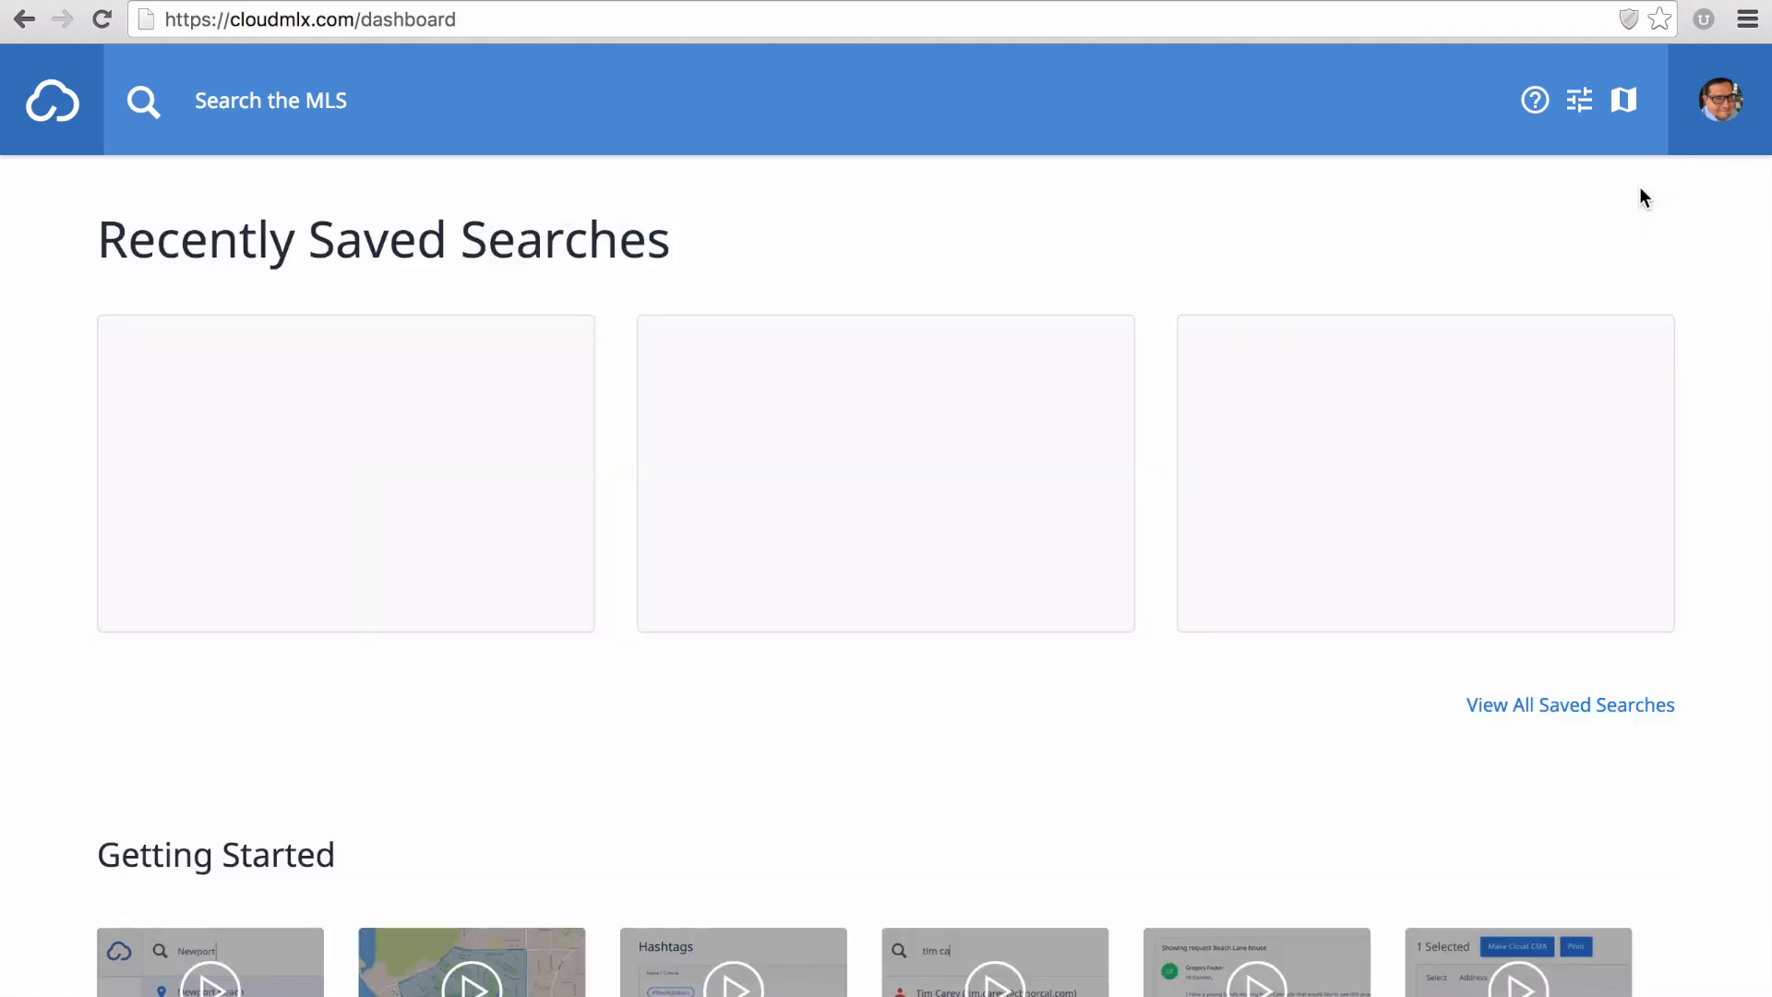
click(272, 99)
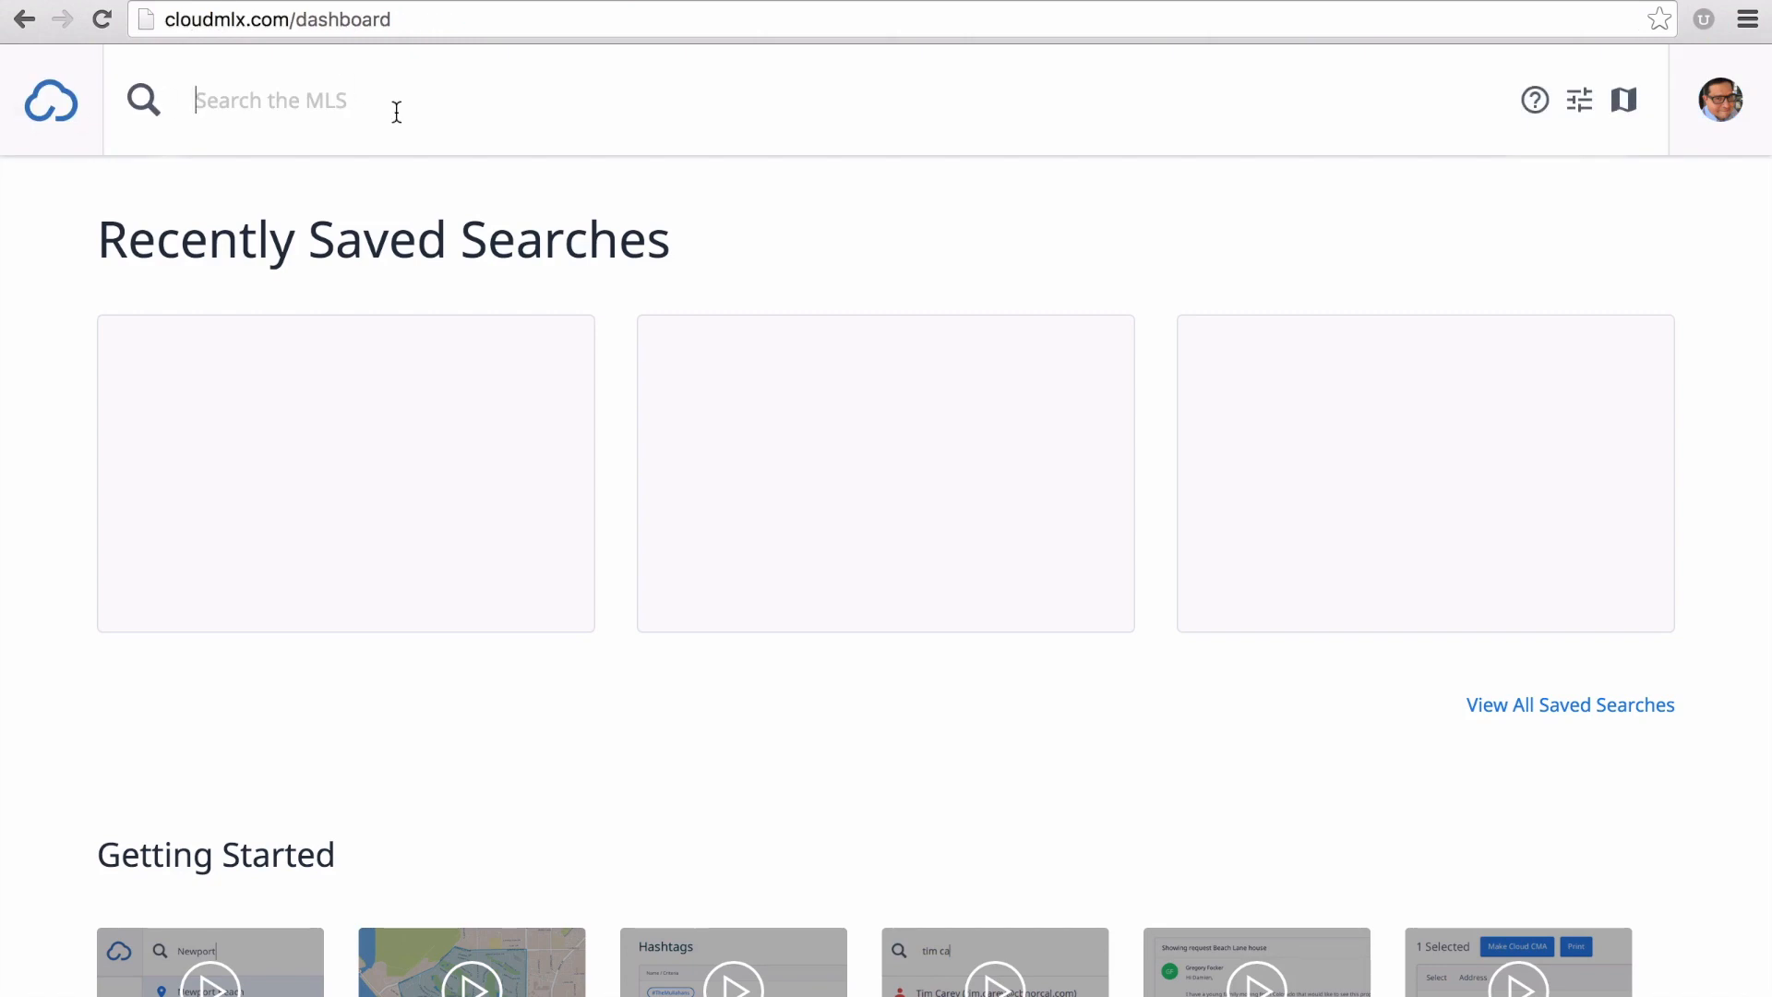
text(Hunting)
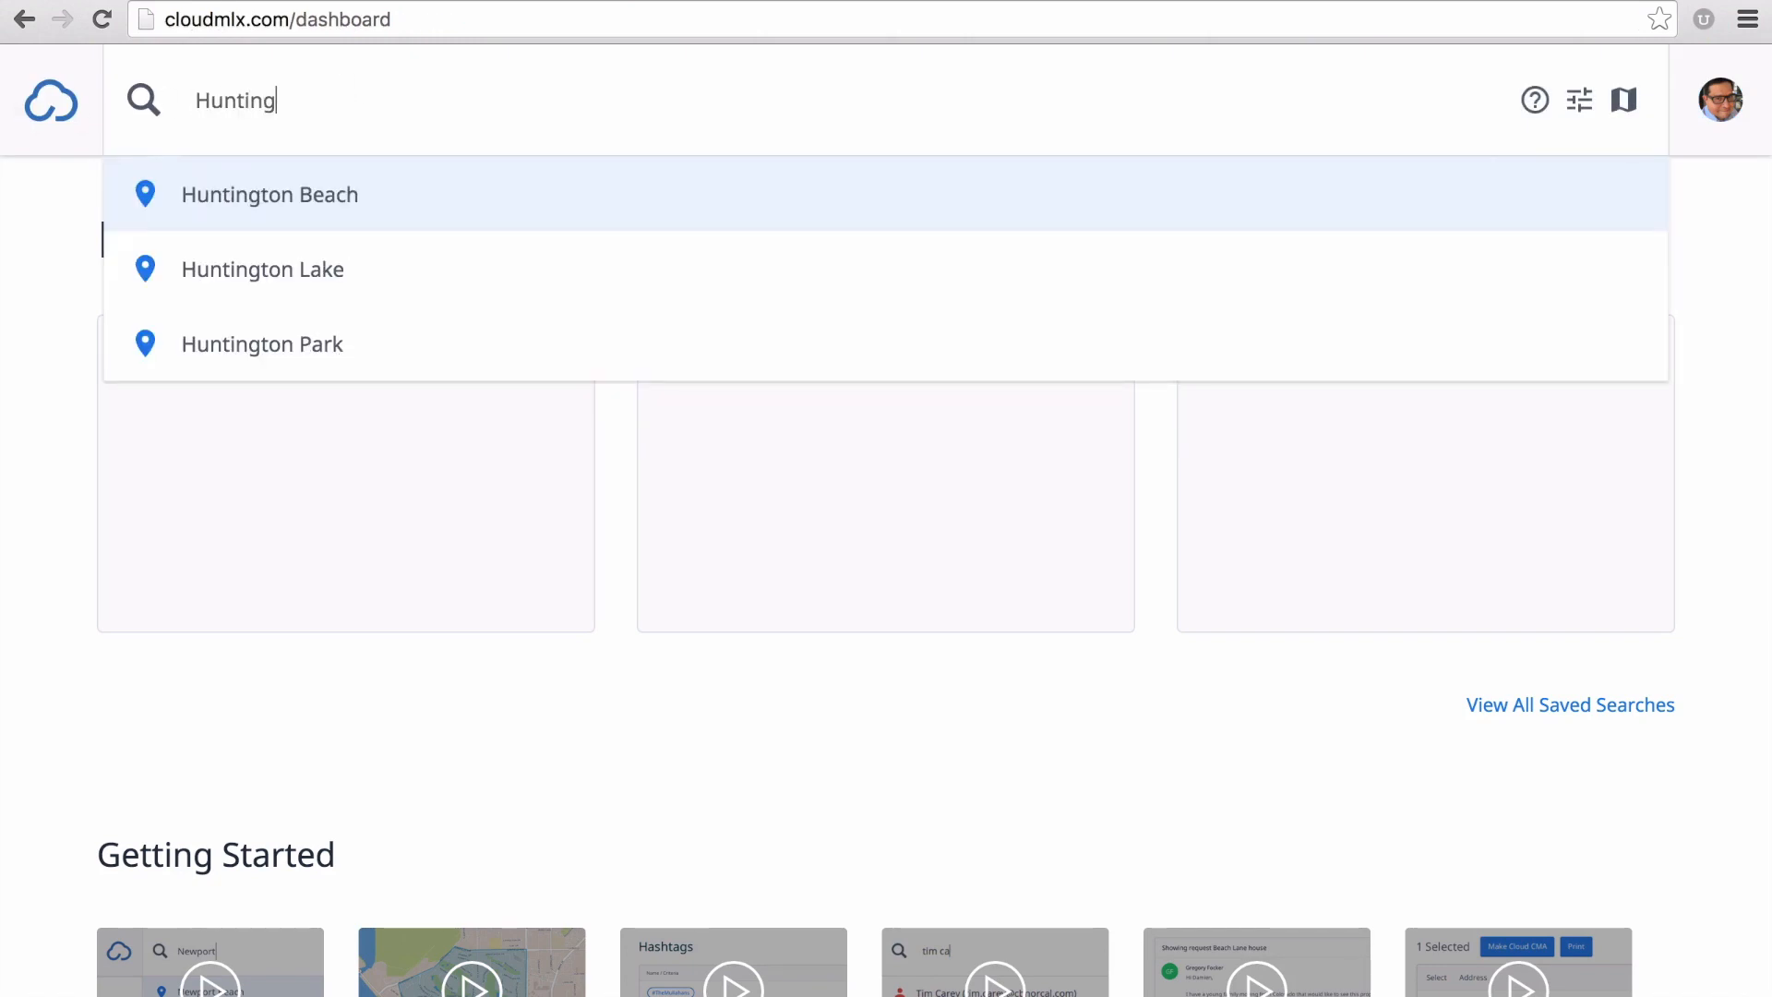
mouse_move(340, 194)
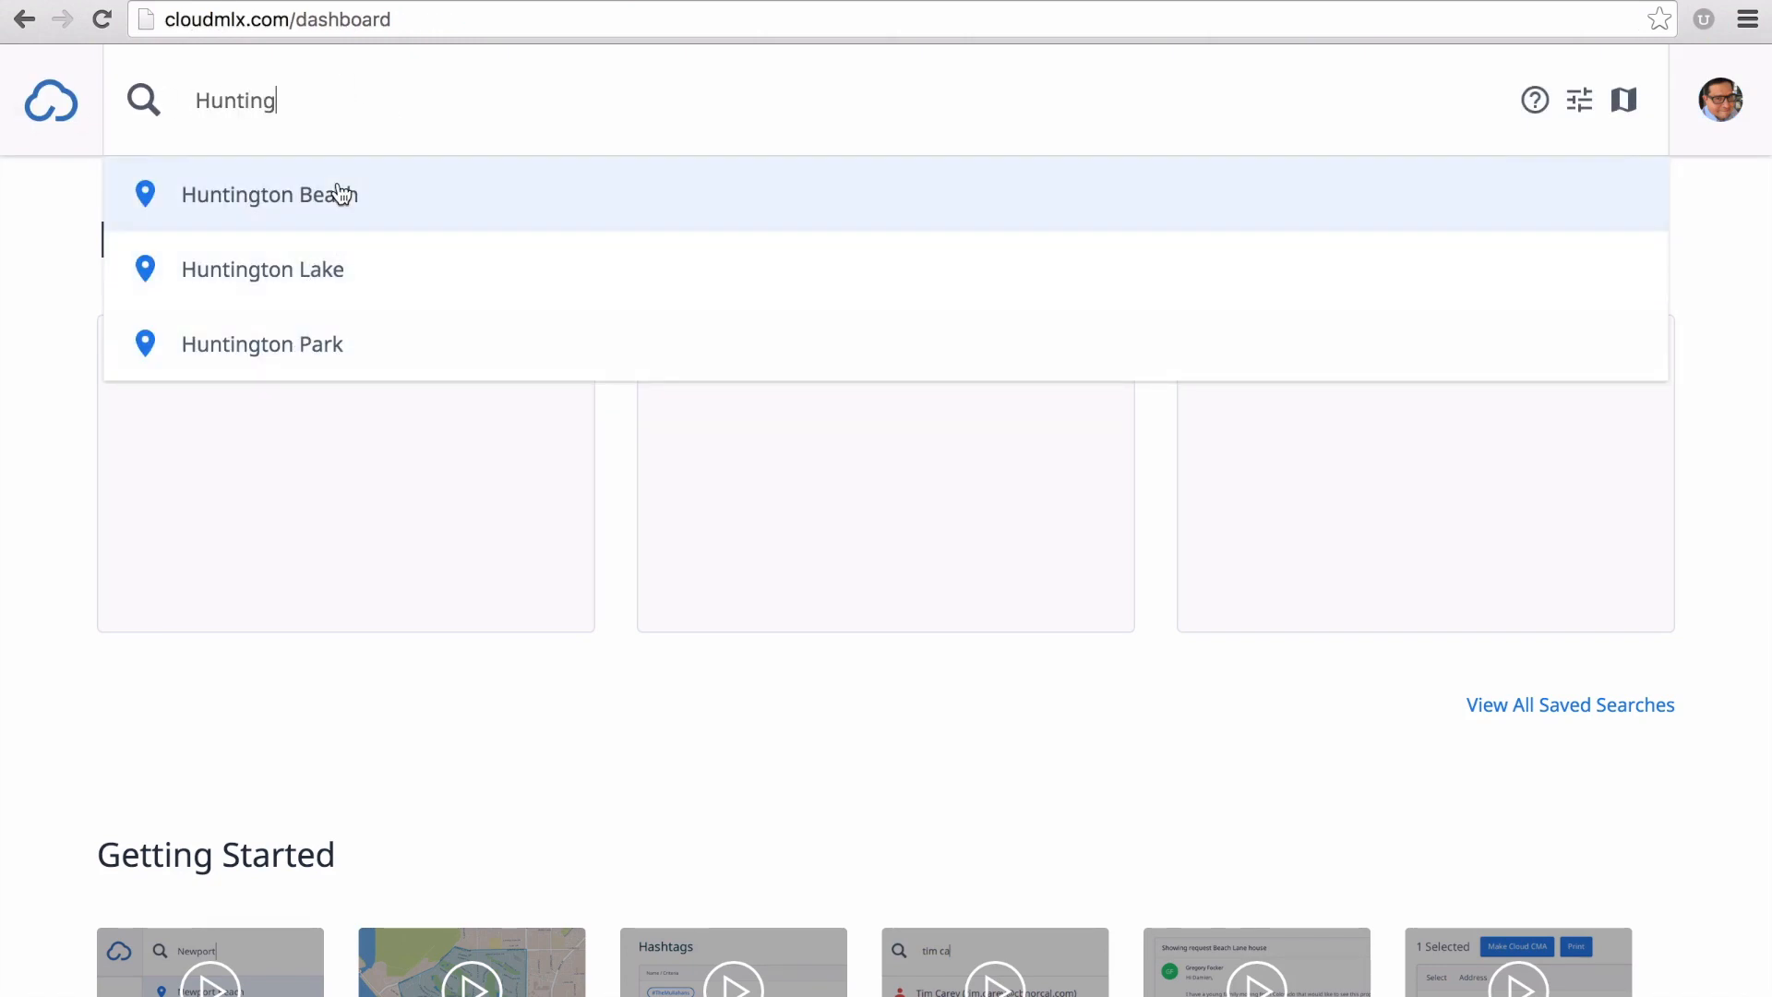
click(269, 194)
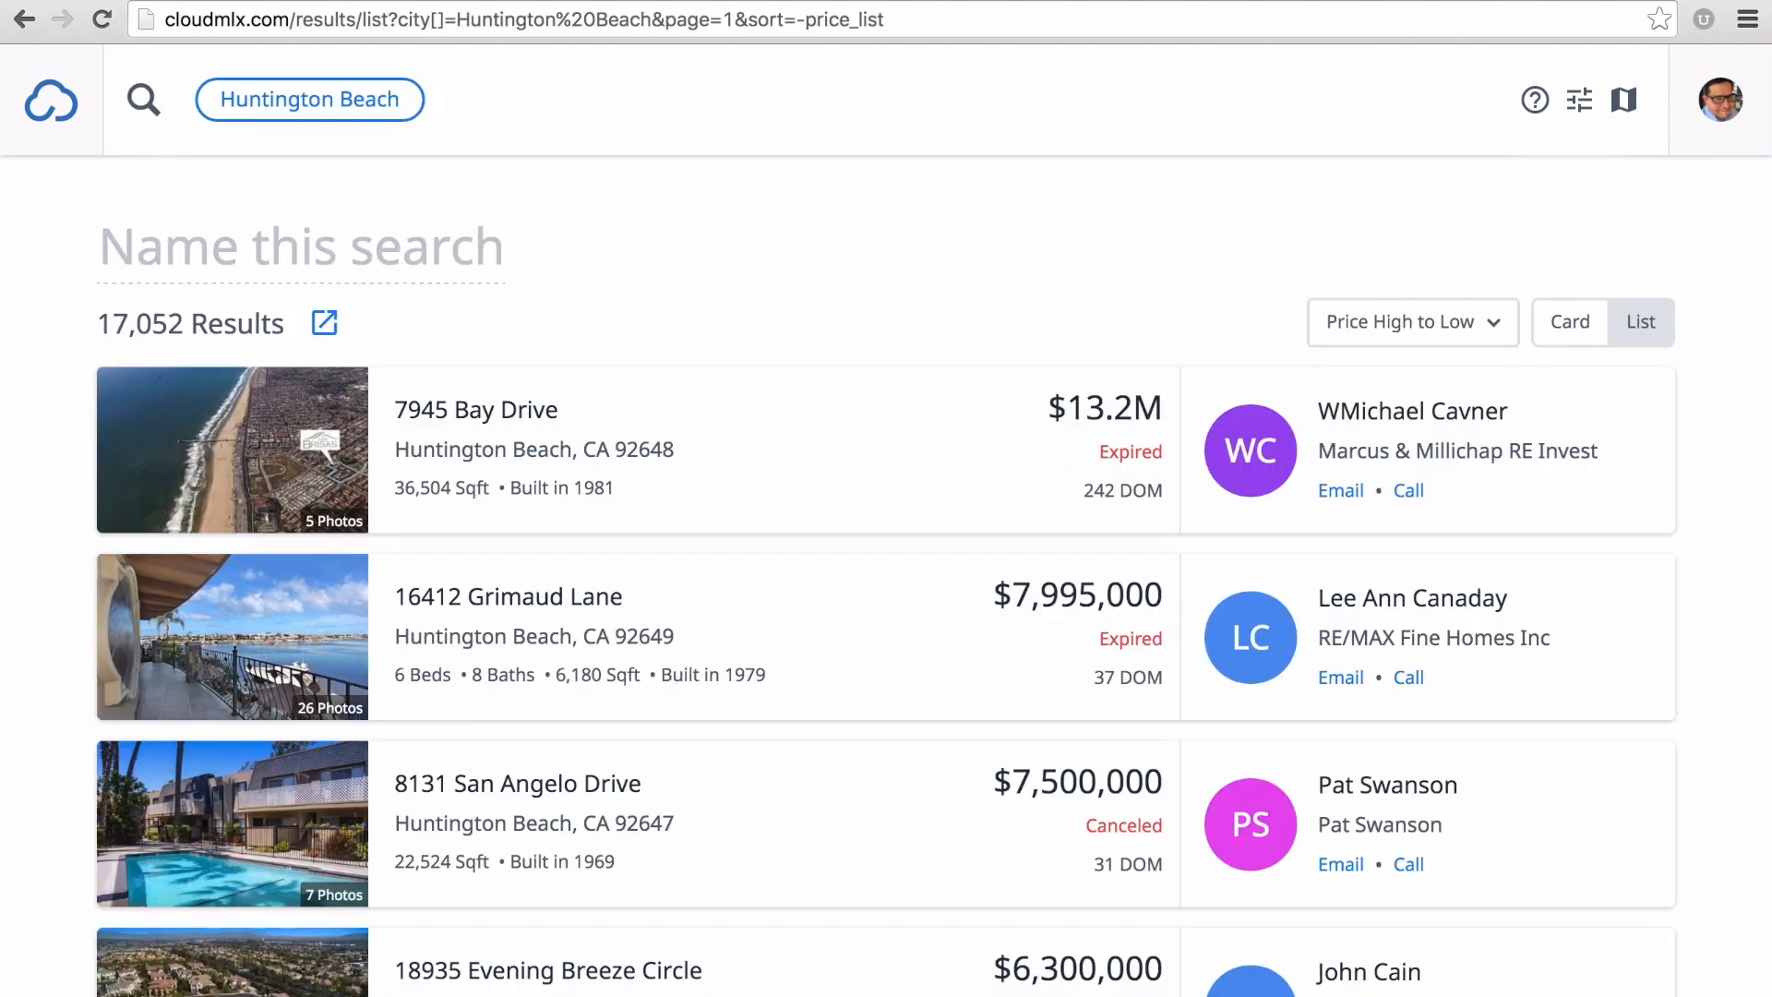
Step: Filter to $700K-$1.5M with 2 beds and 3 baths via the smart search bar
text($700)
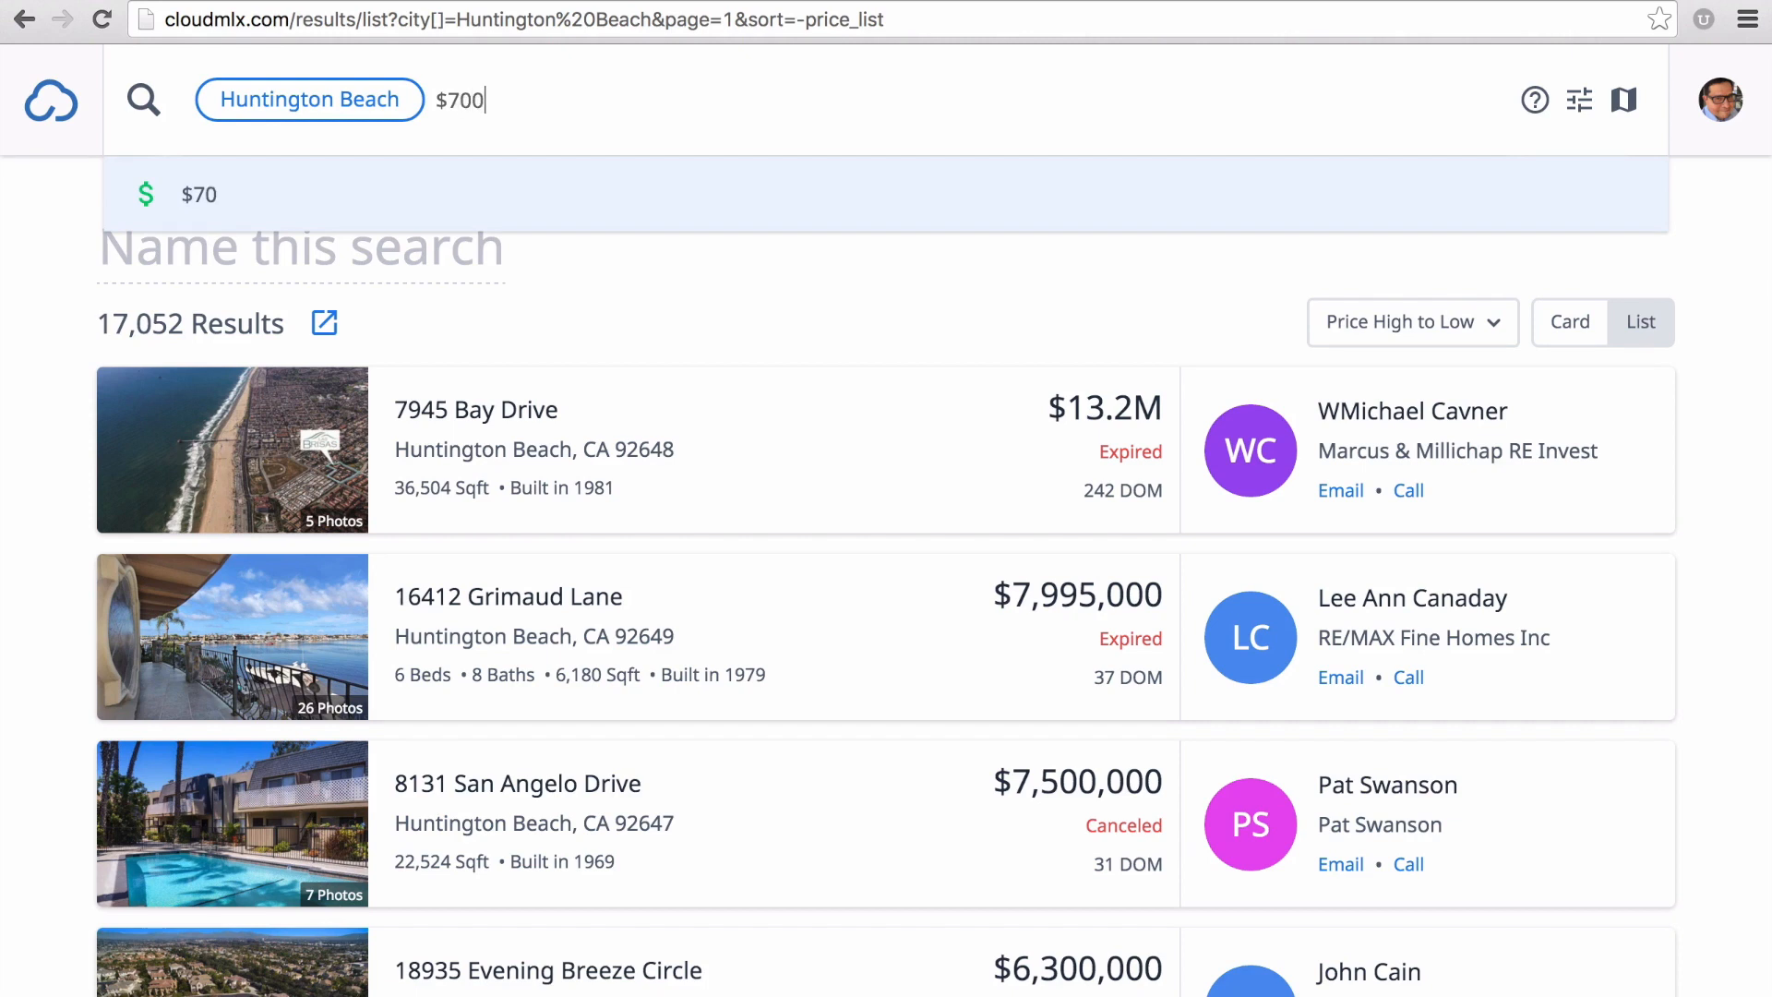
text(K-1)
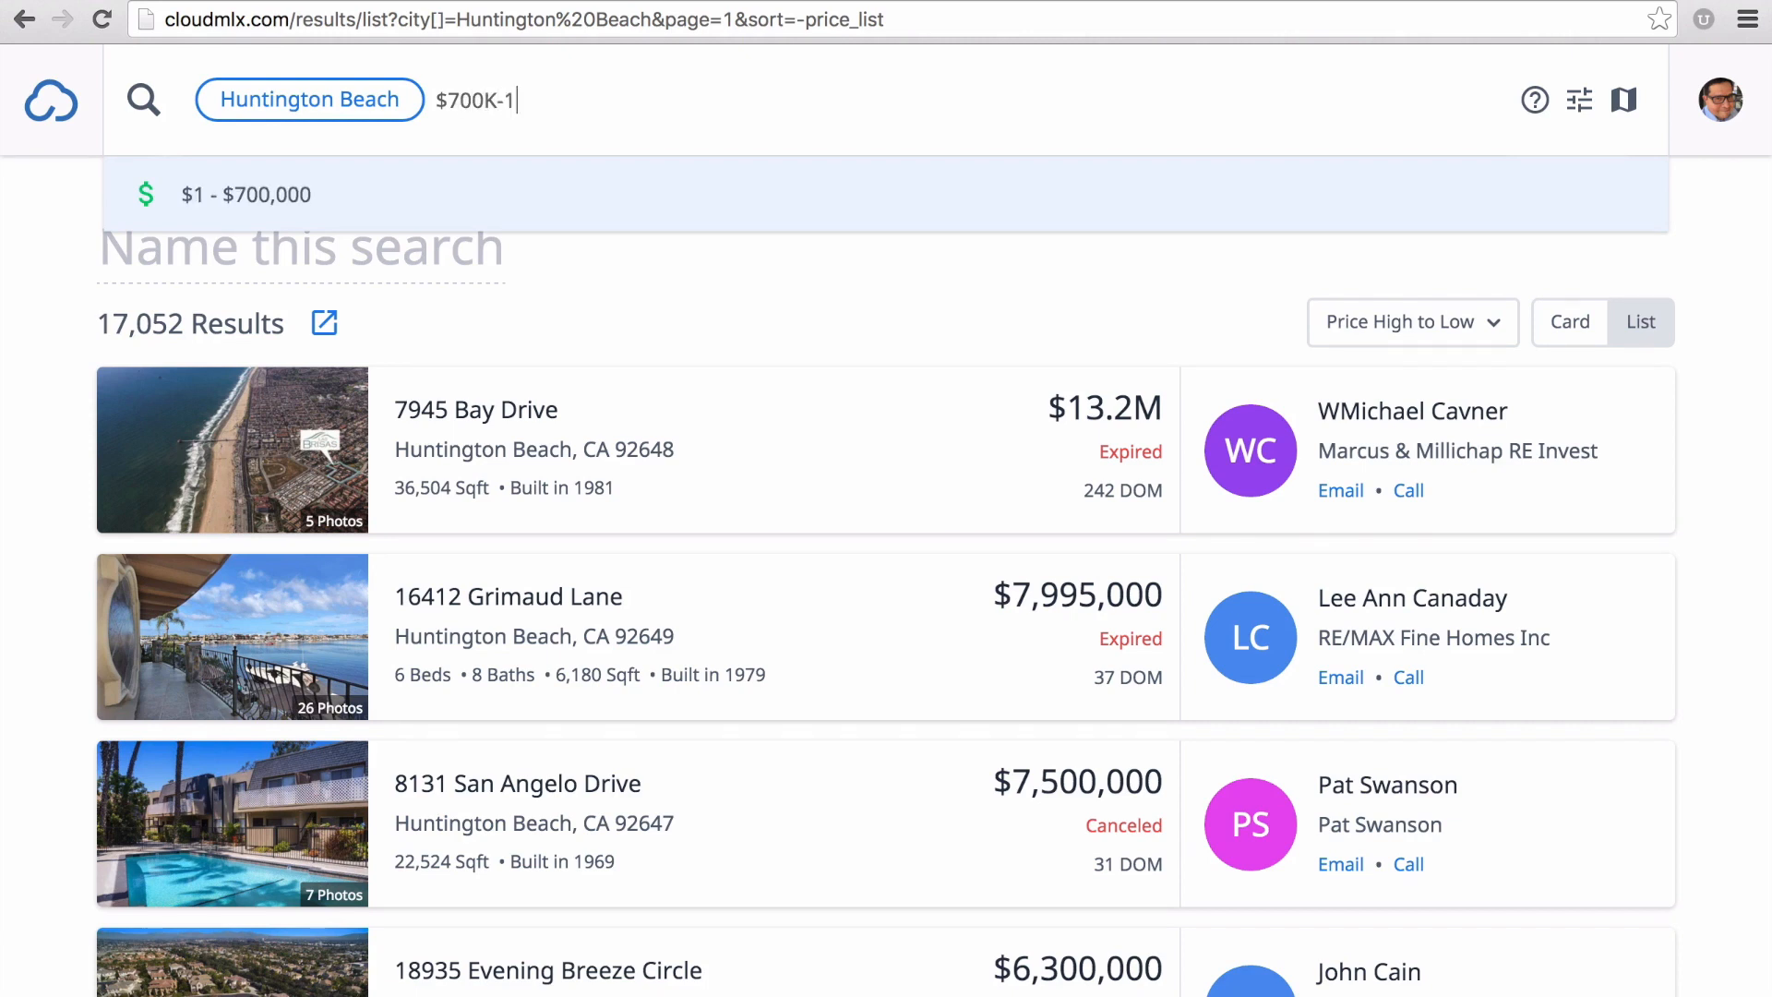
text(.5M)
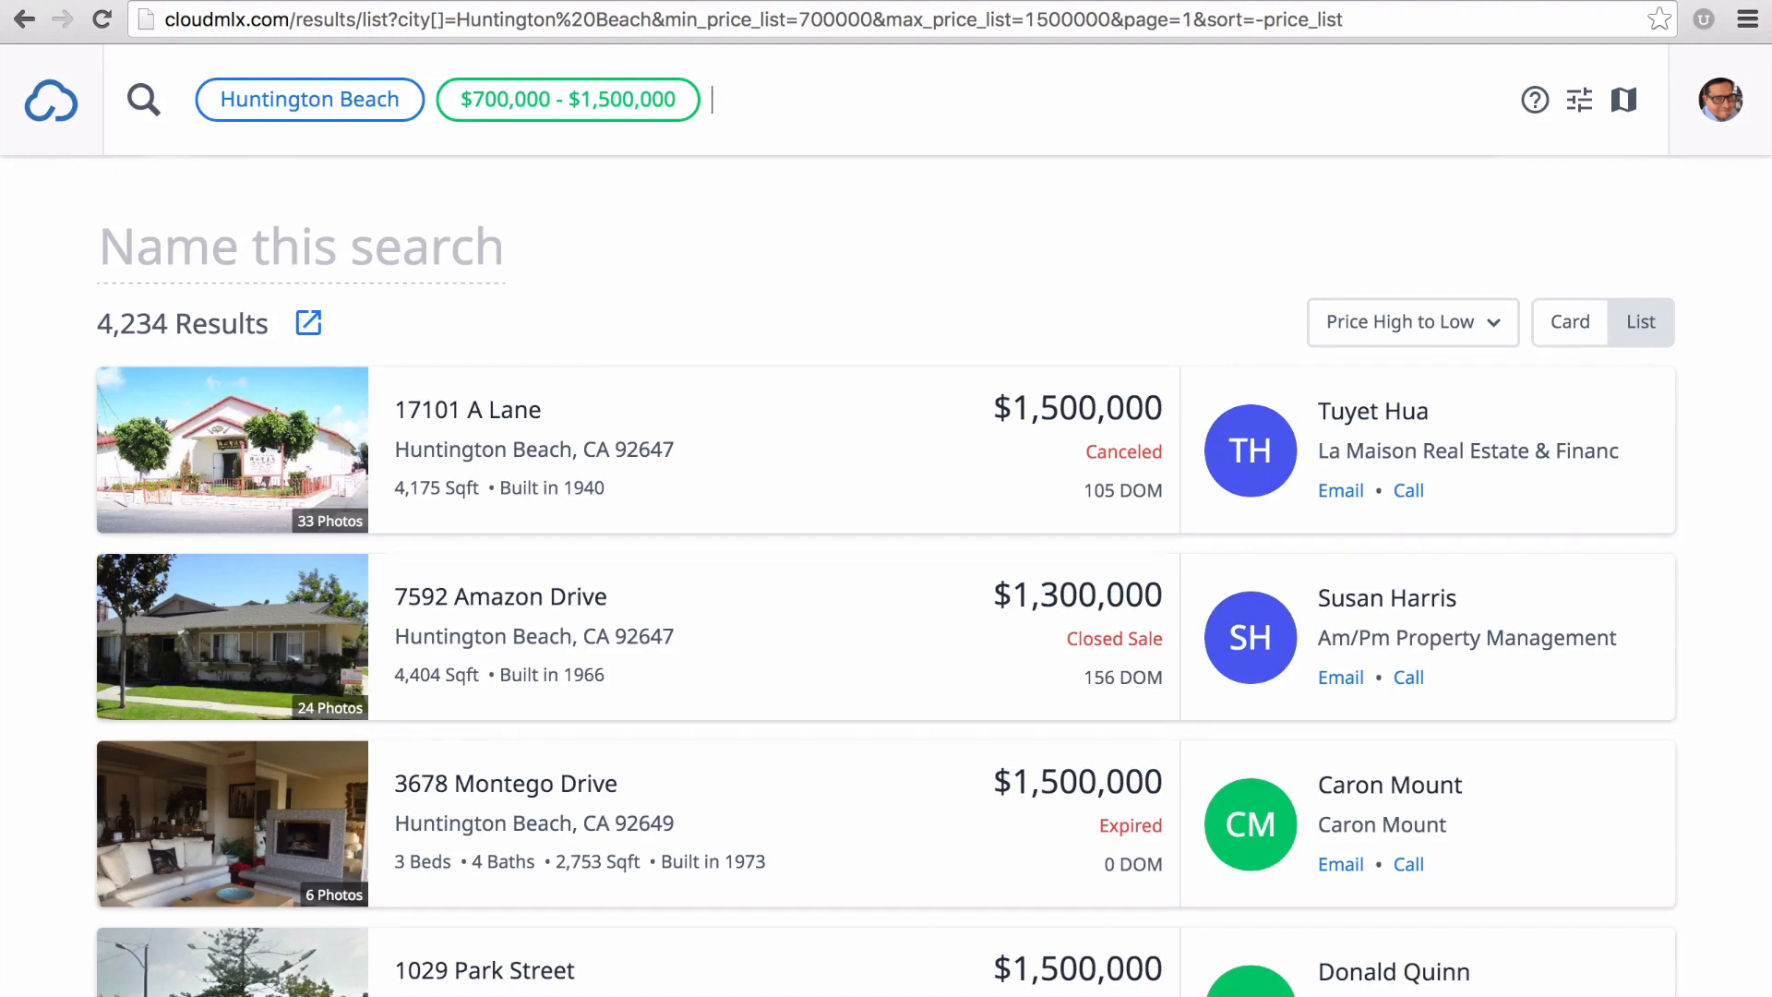
text(2)
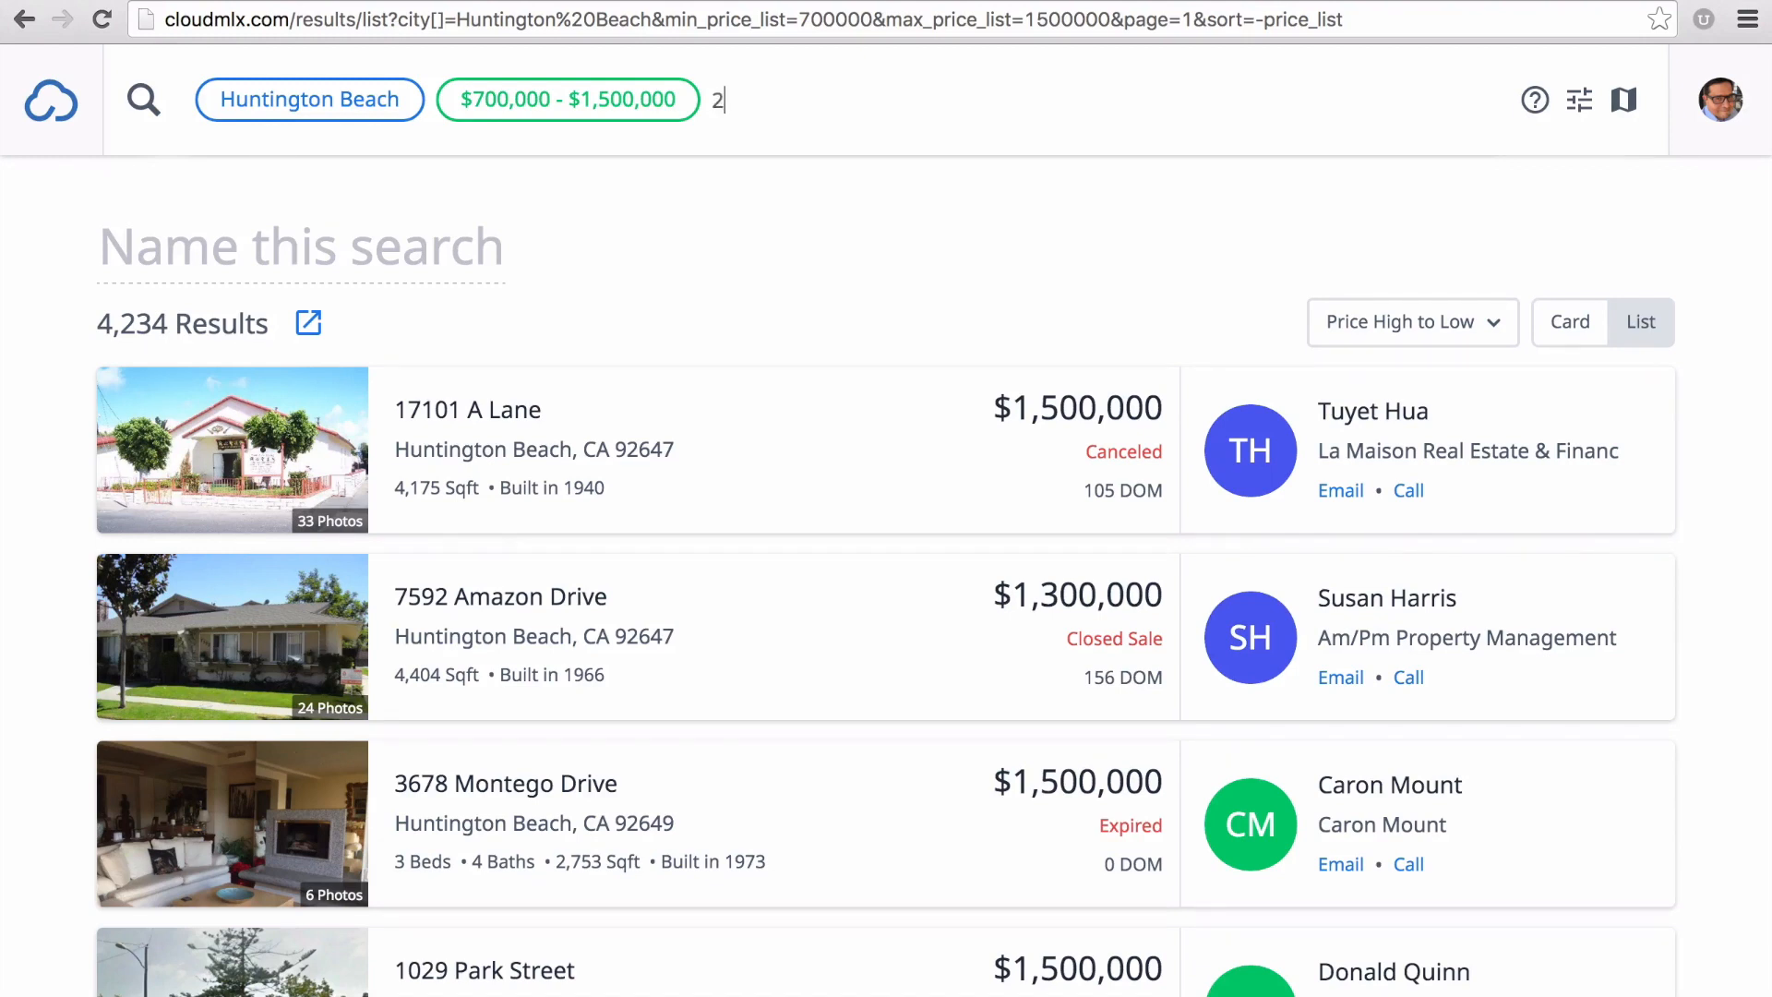
key(Return)
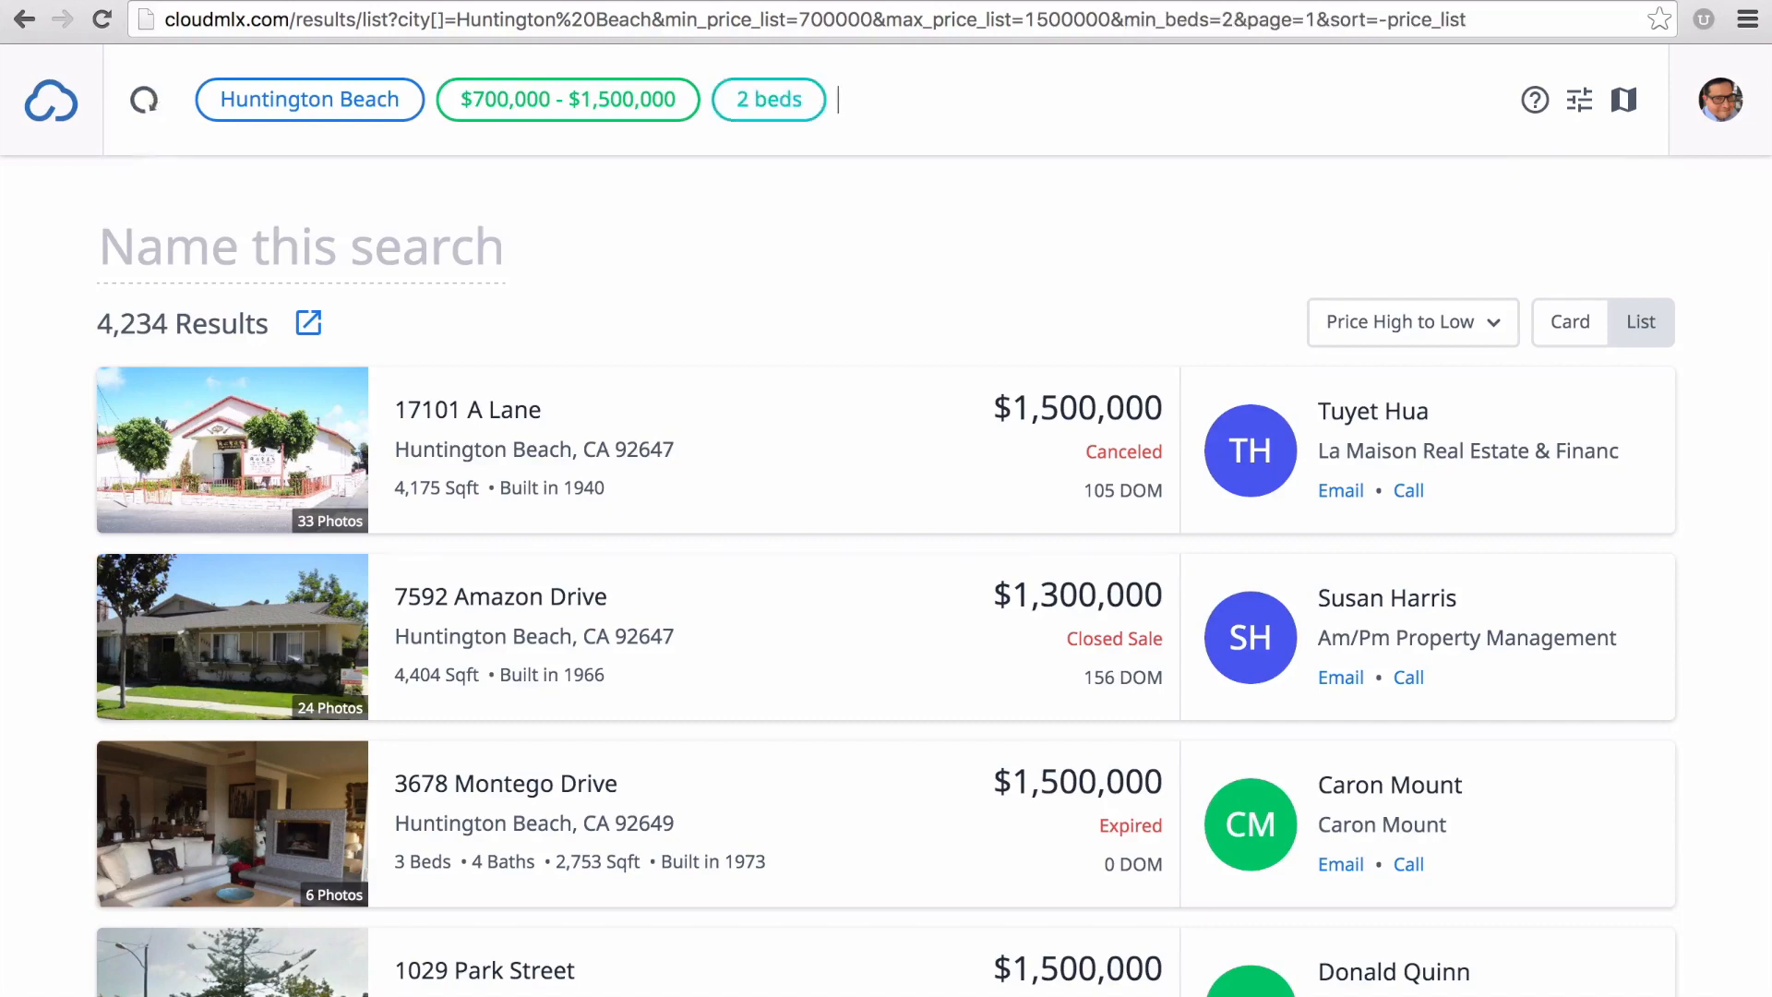
text(3 baths)
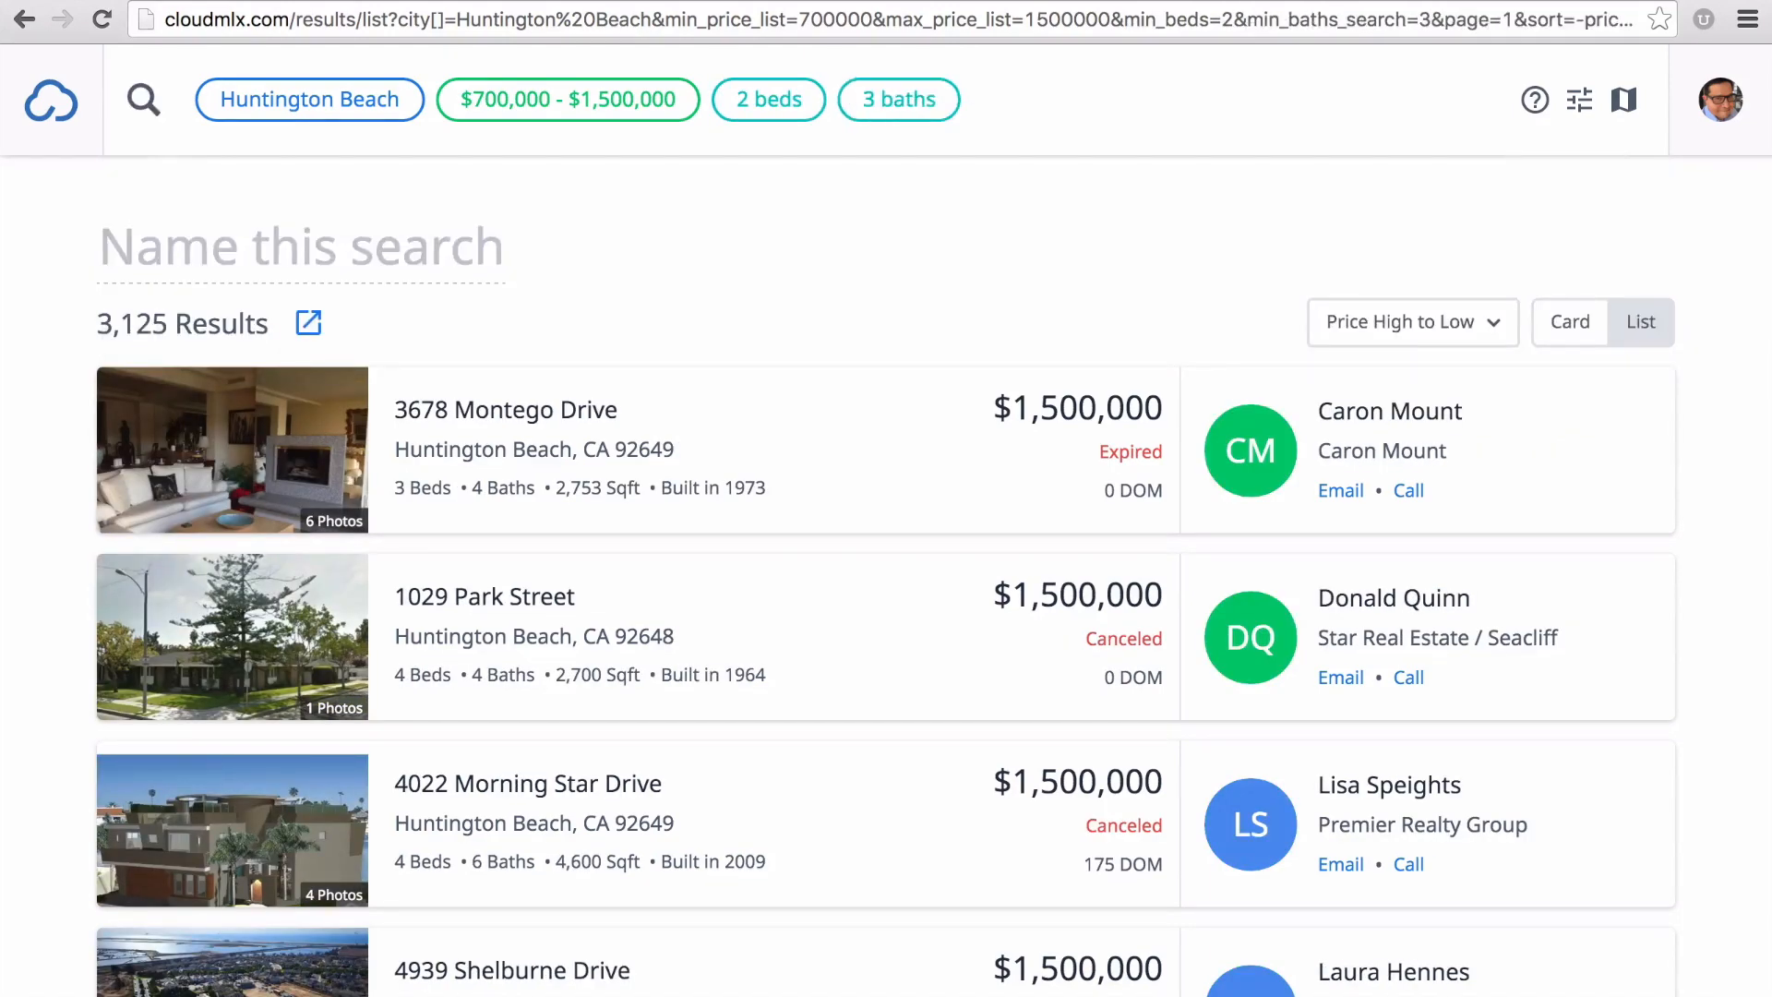
mouse_move(1534, 100)
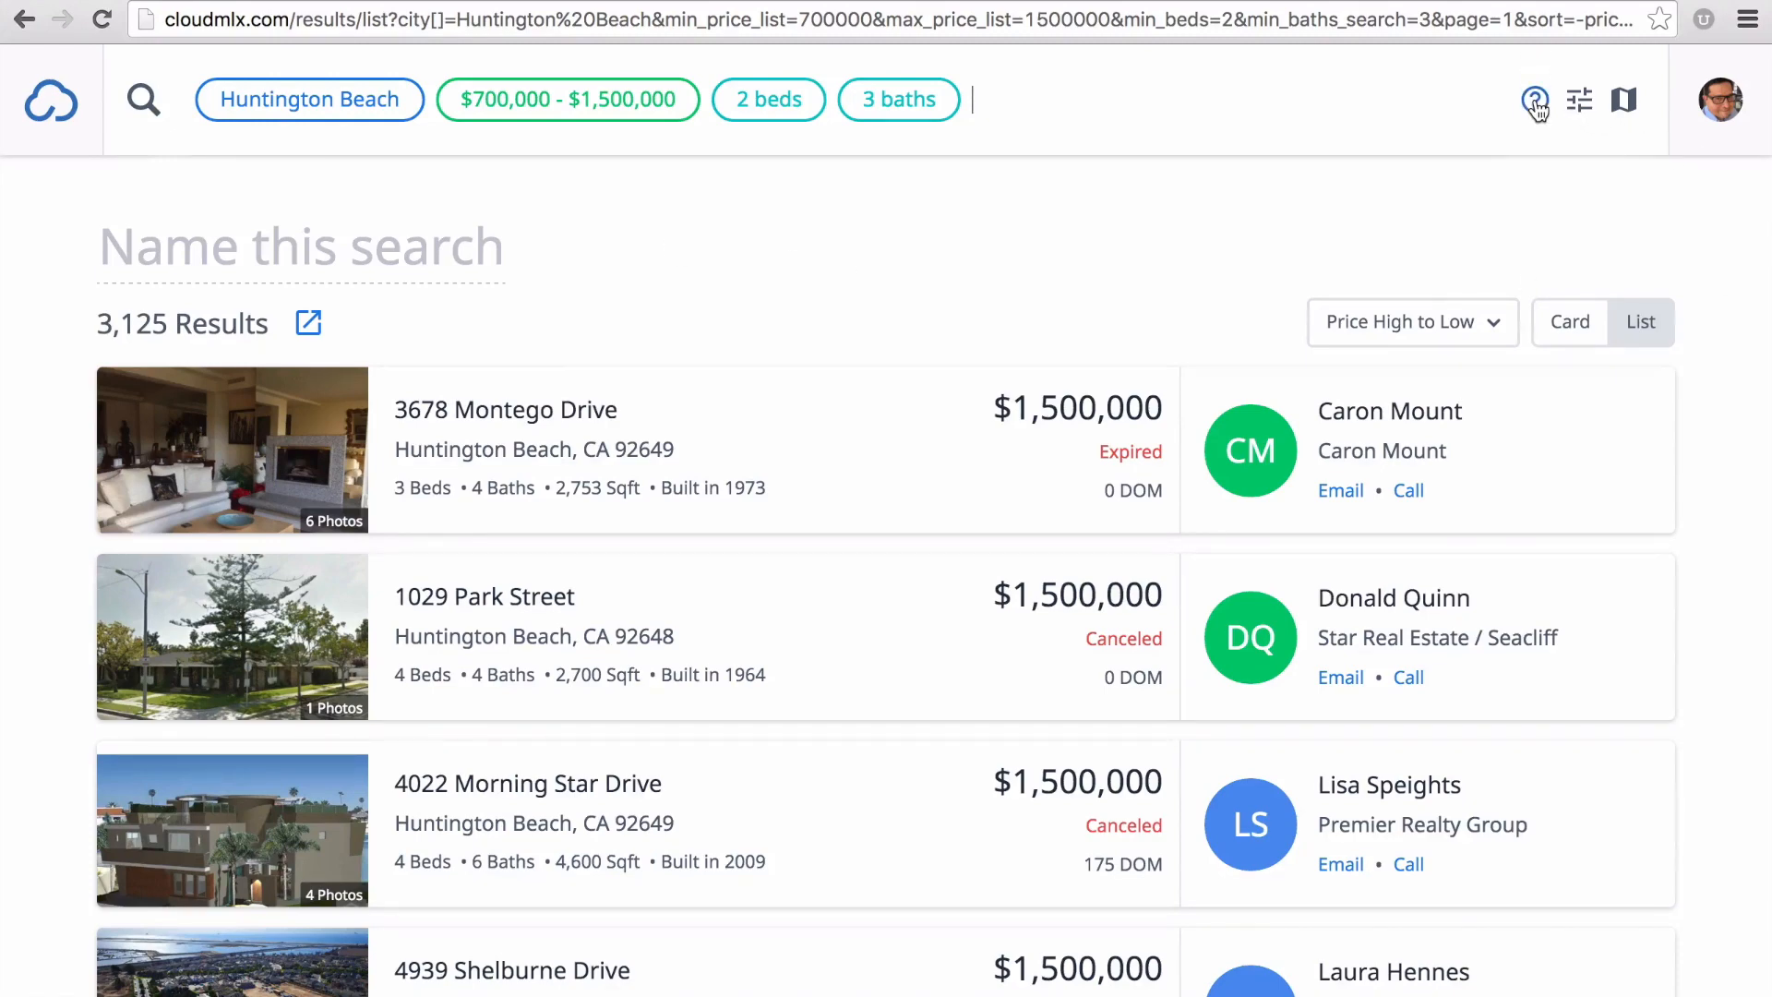
Step: Bring up the Search Cheat Sheet from the help icon
click(1534, 100)
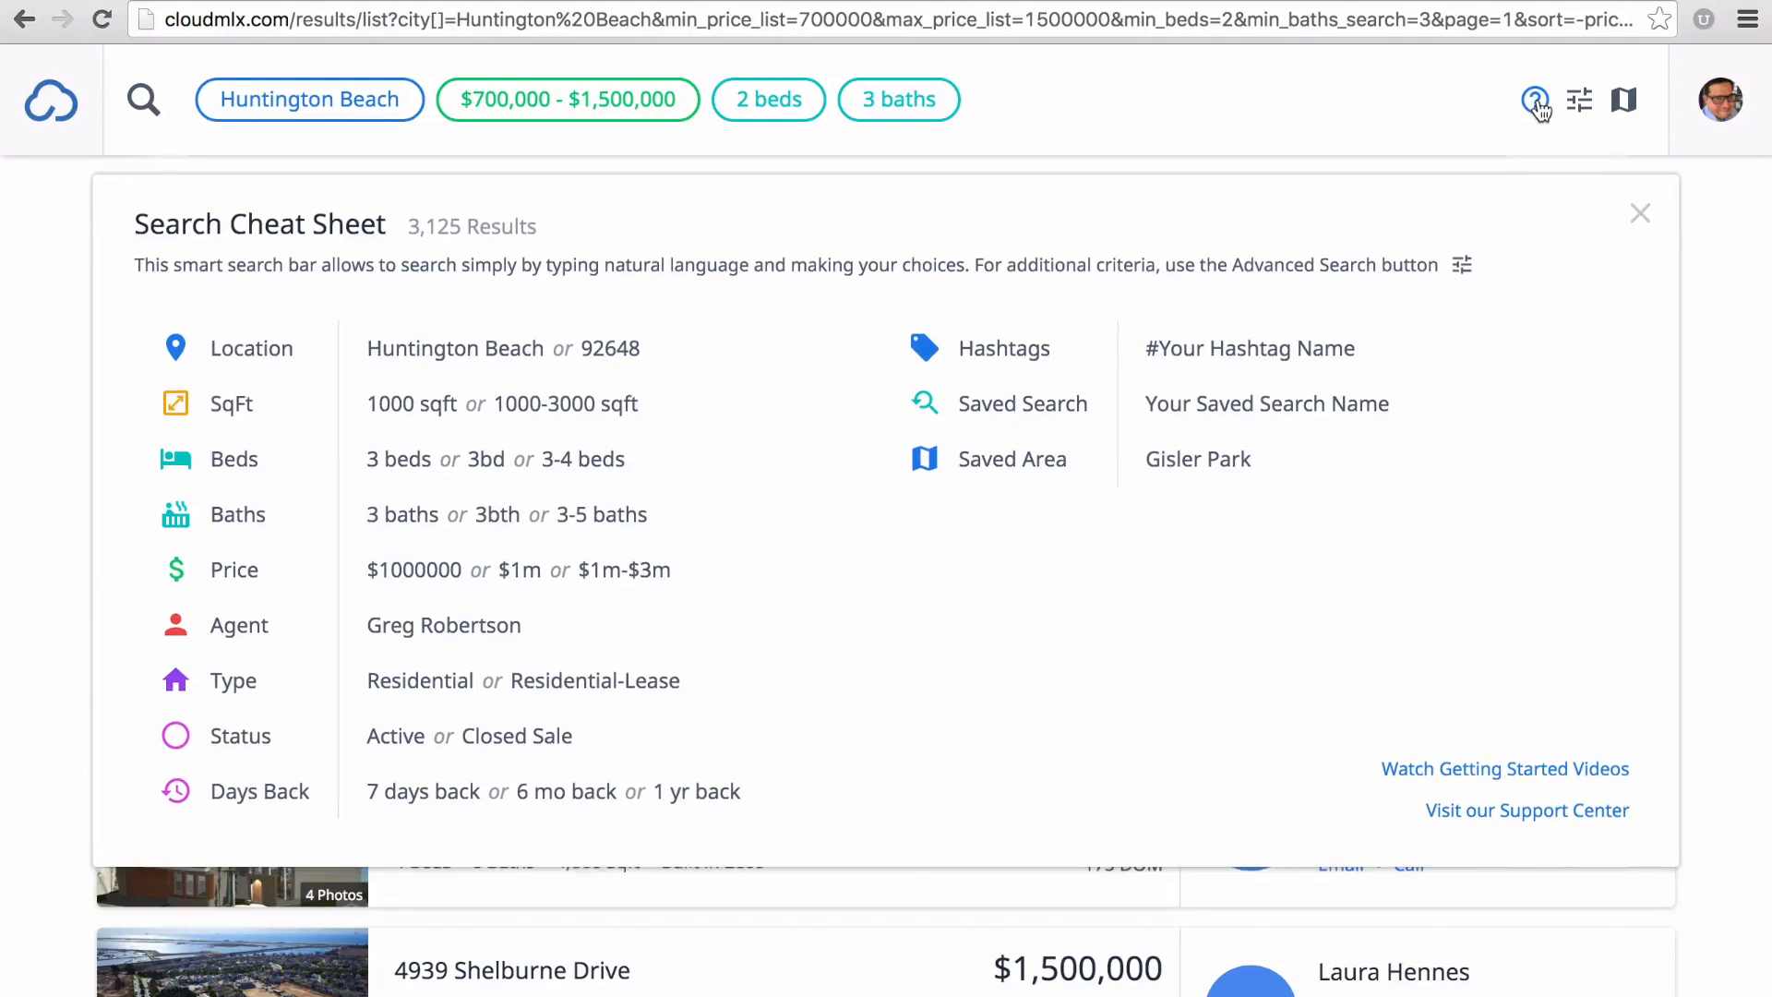
Step: In Advanced Search, restrict to Active status with Central cooling, leaving 69 matches
click(1578, 99)
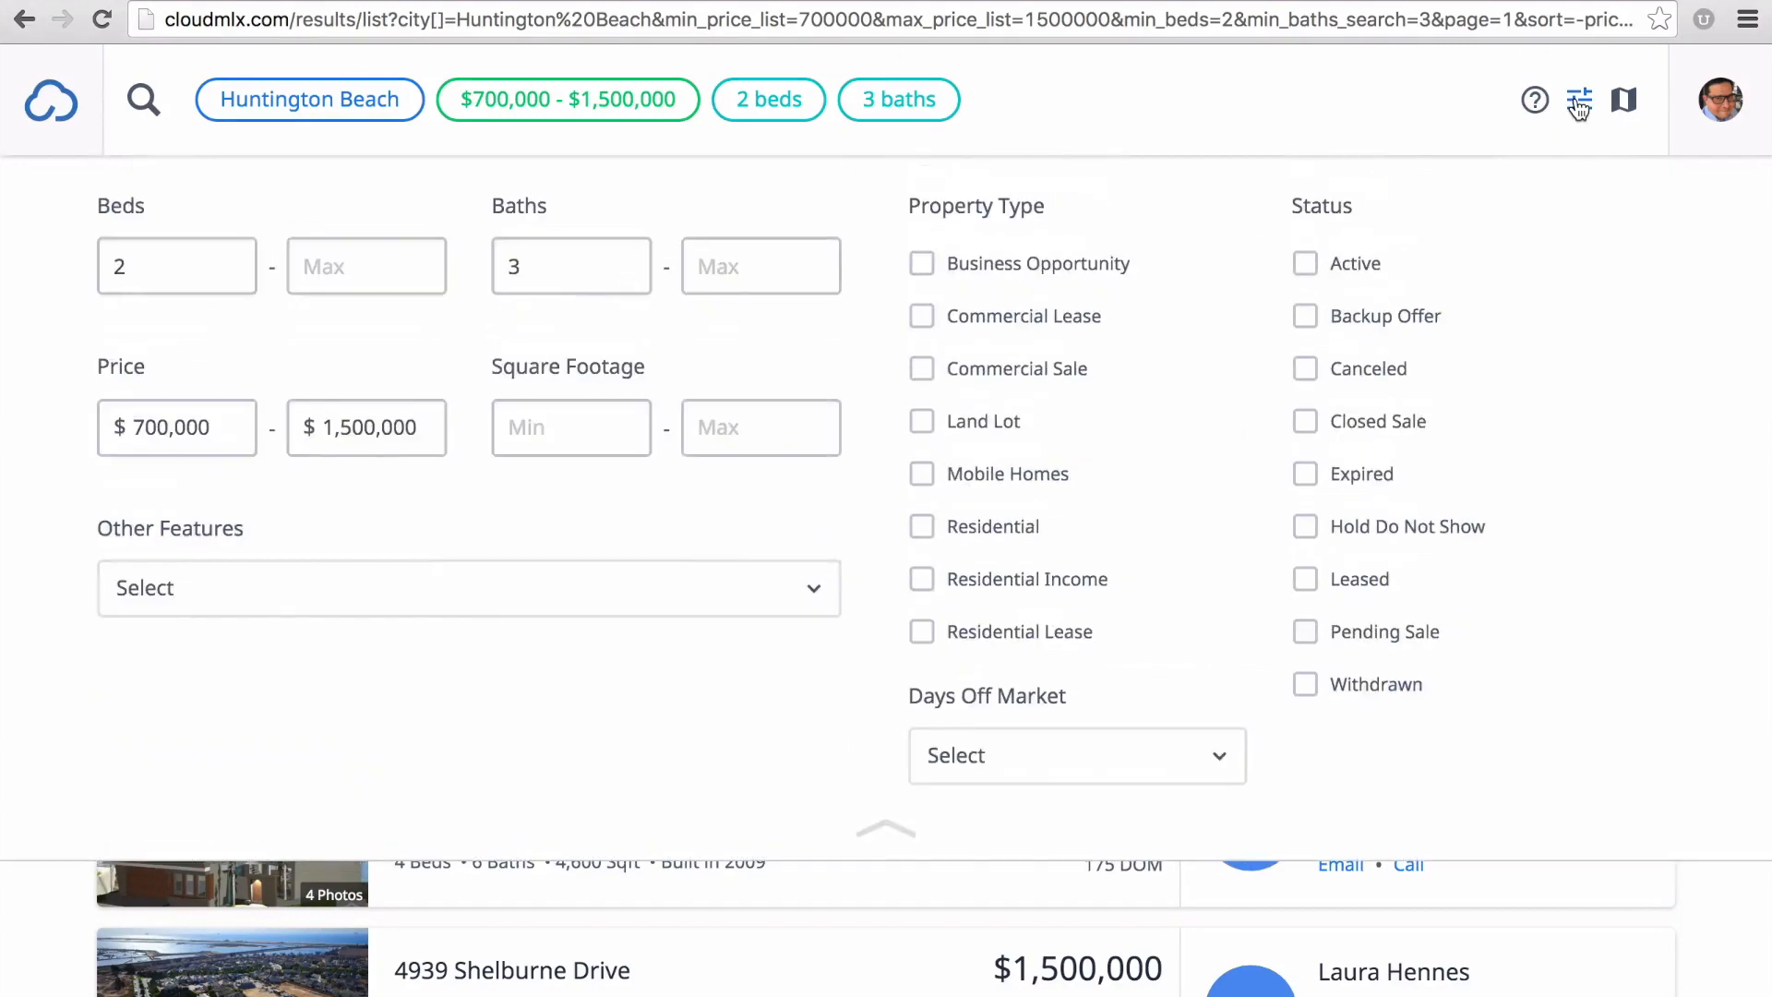
mouse_move(66, 772)
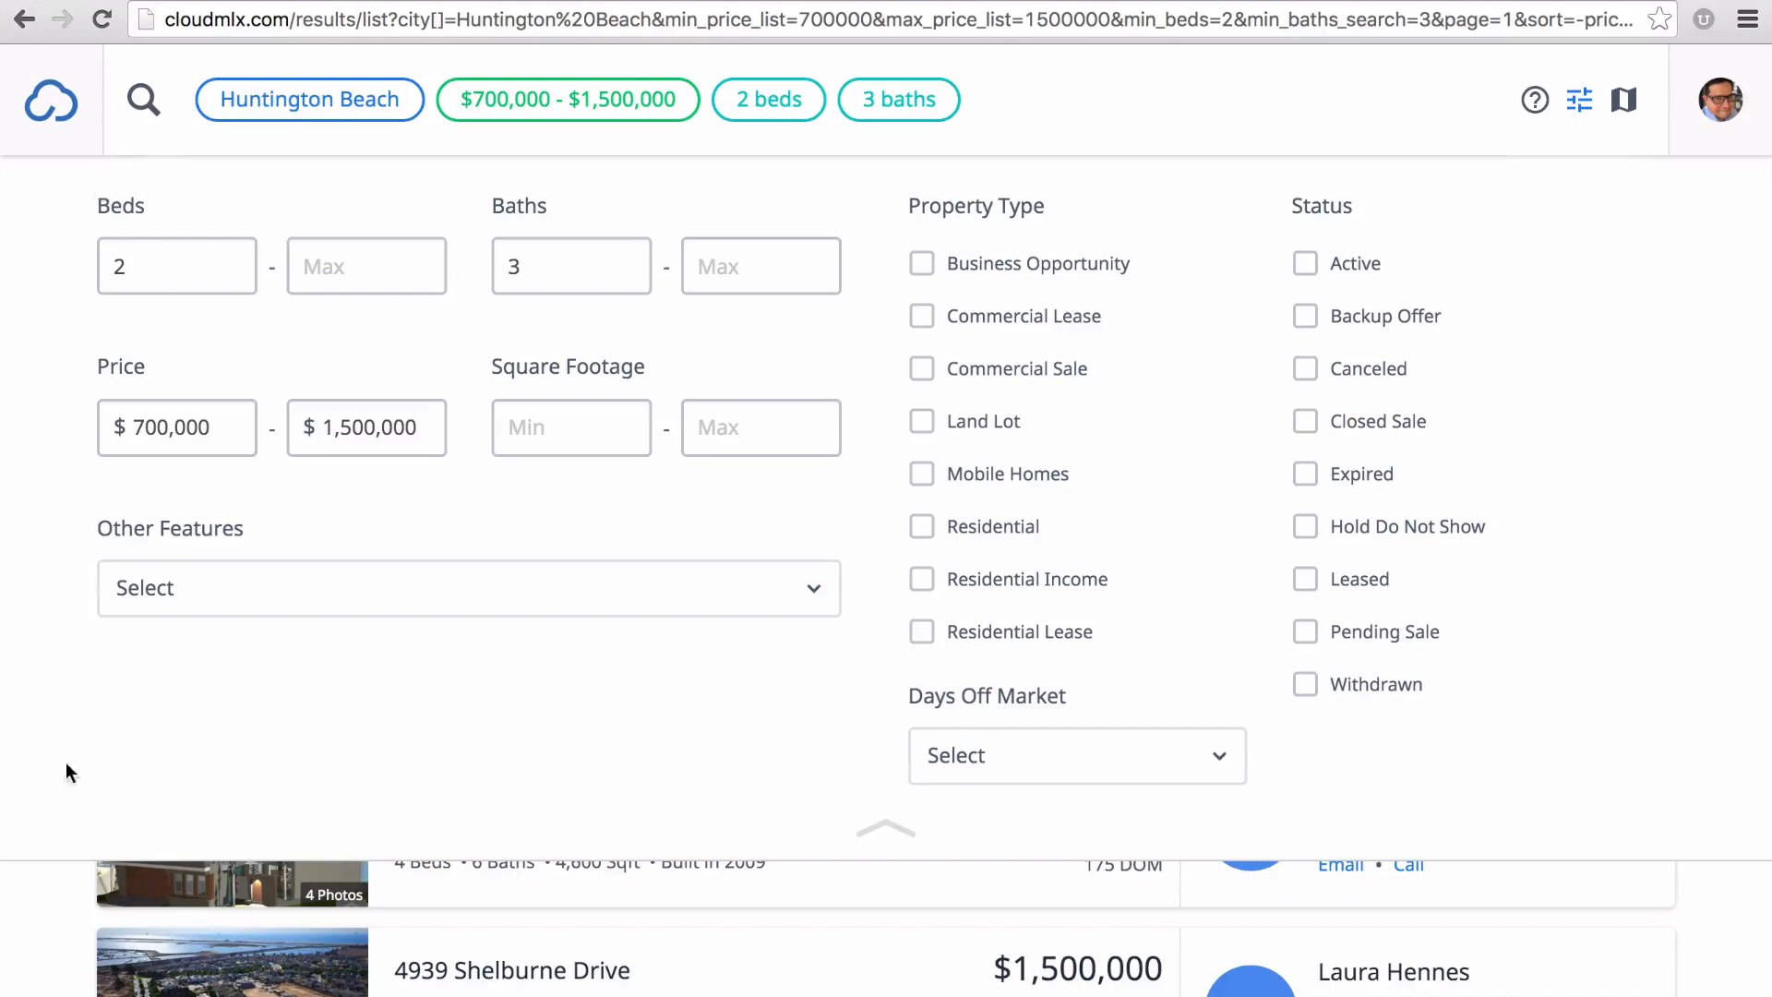
mouse_move(1604, 799)
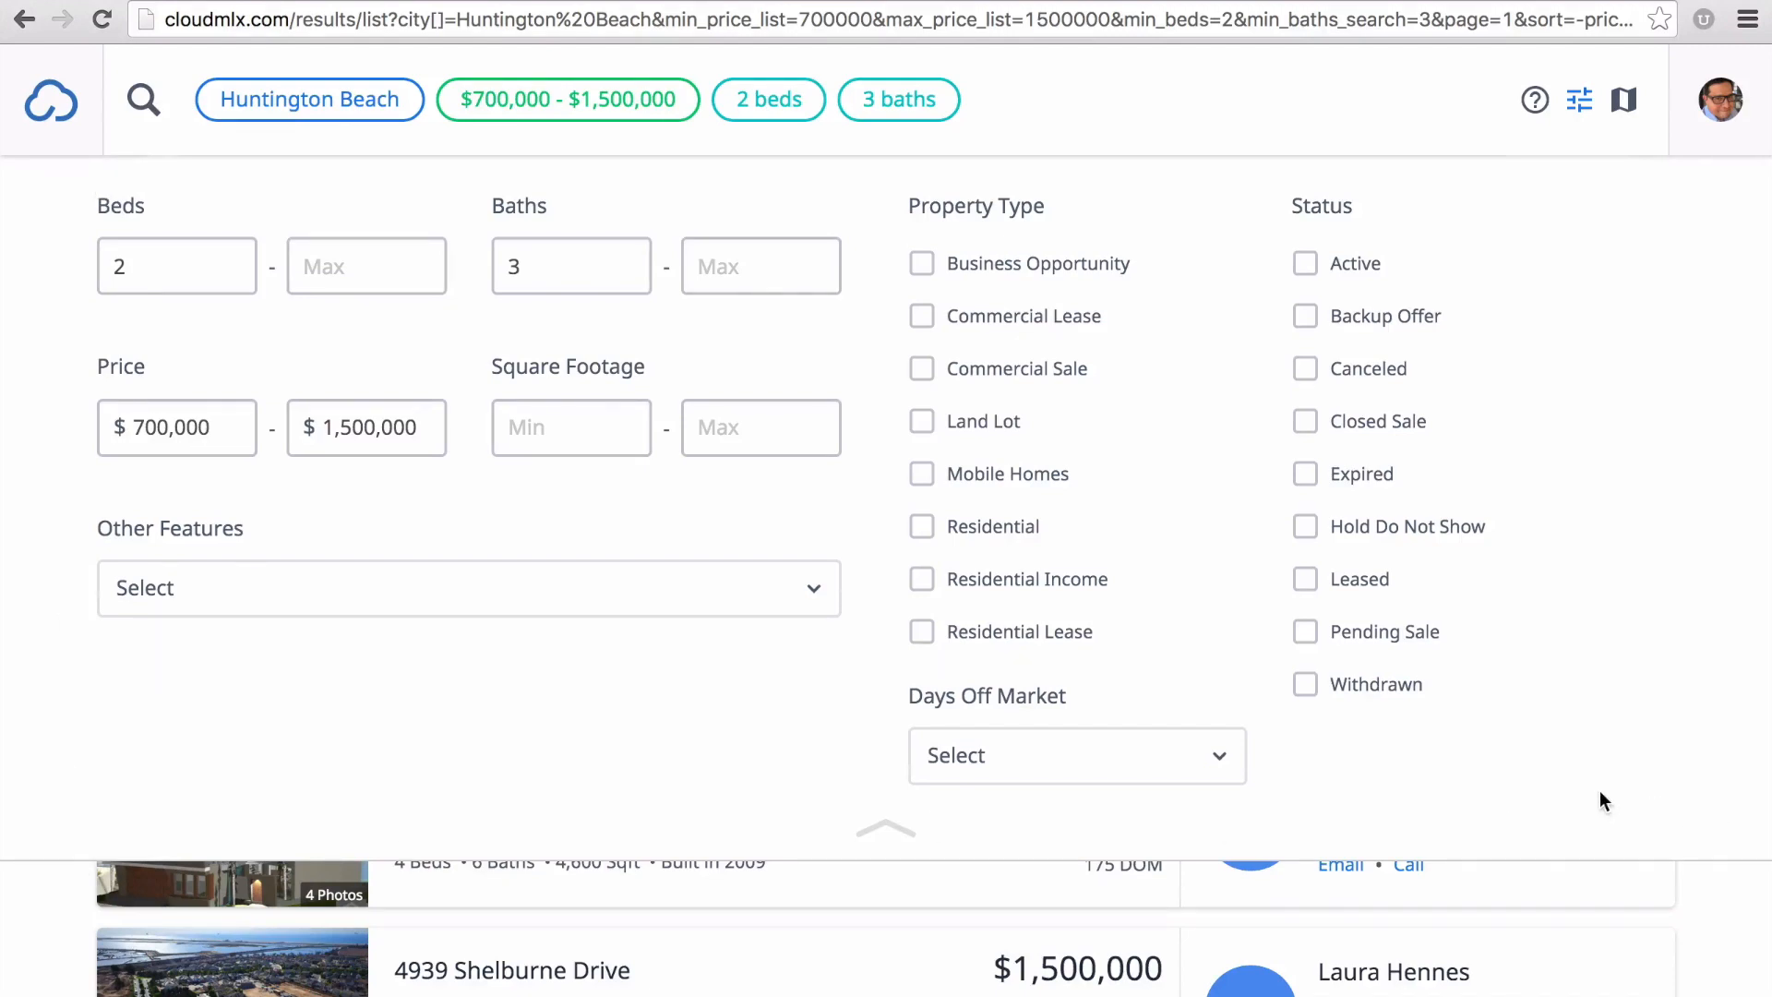
mouse_move(1534, 377)
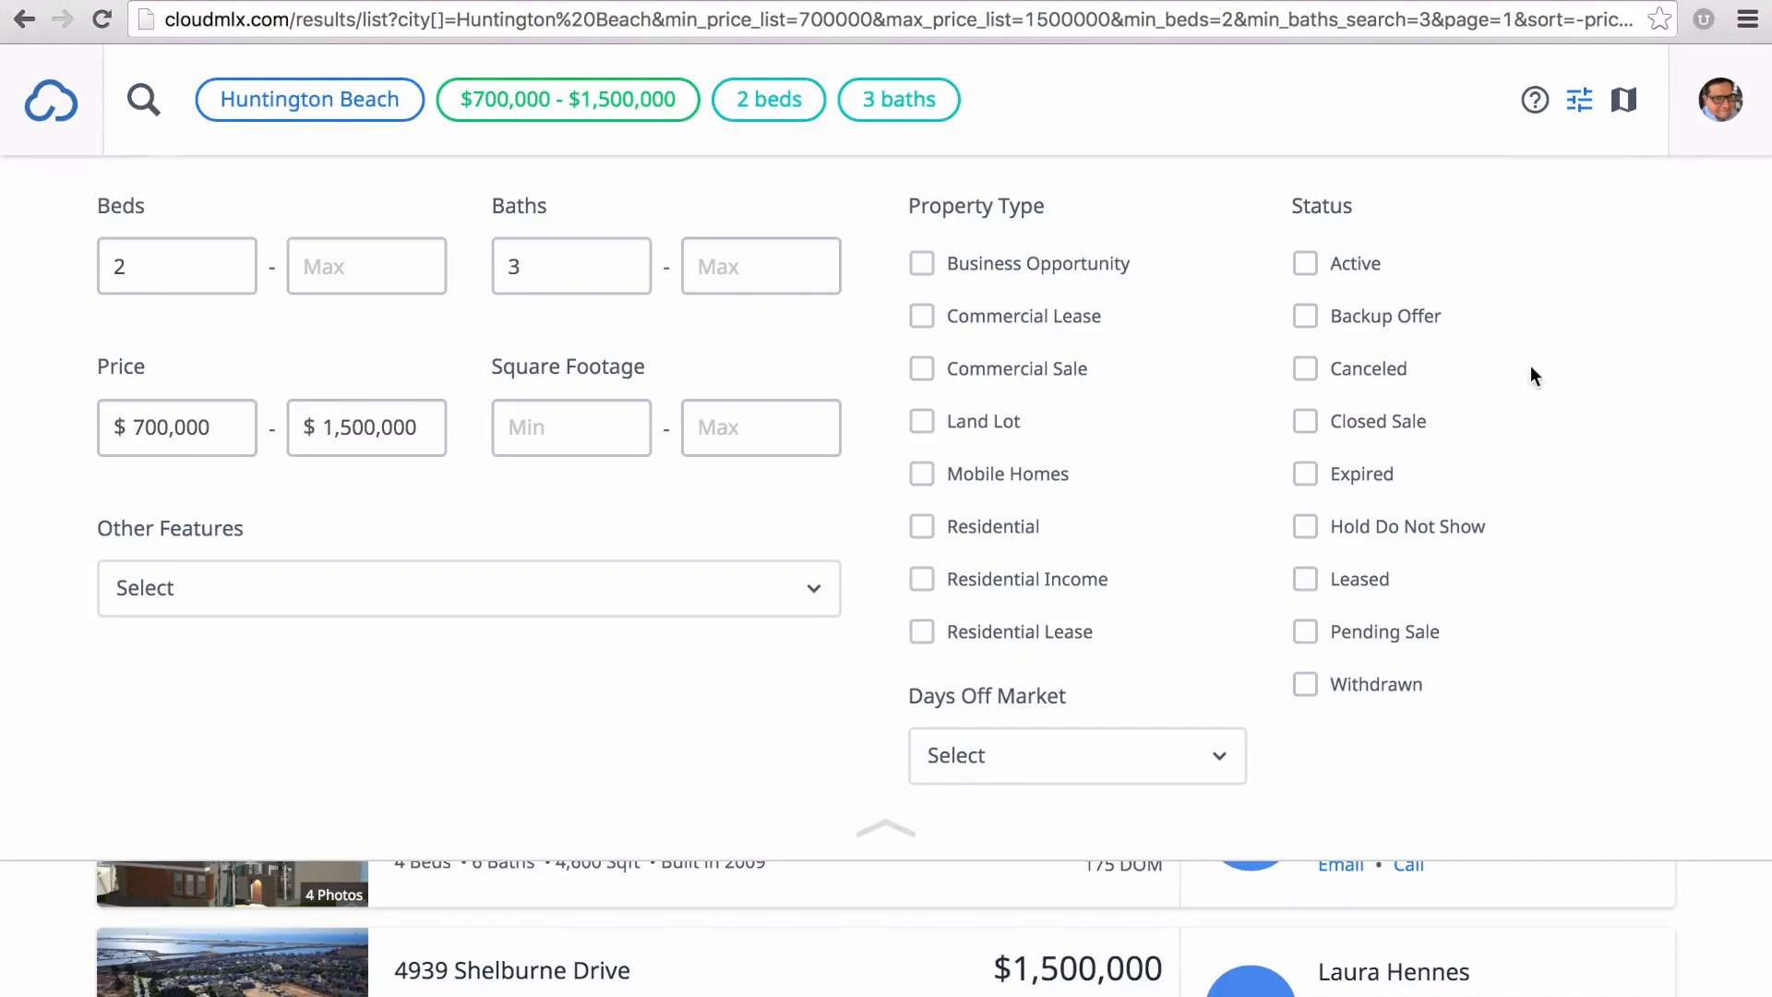
mouse_move(1584, 705)
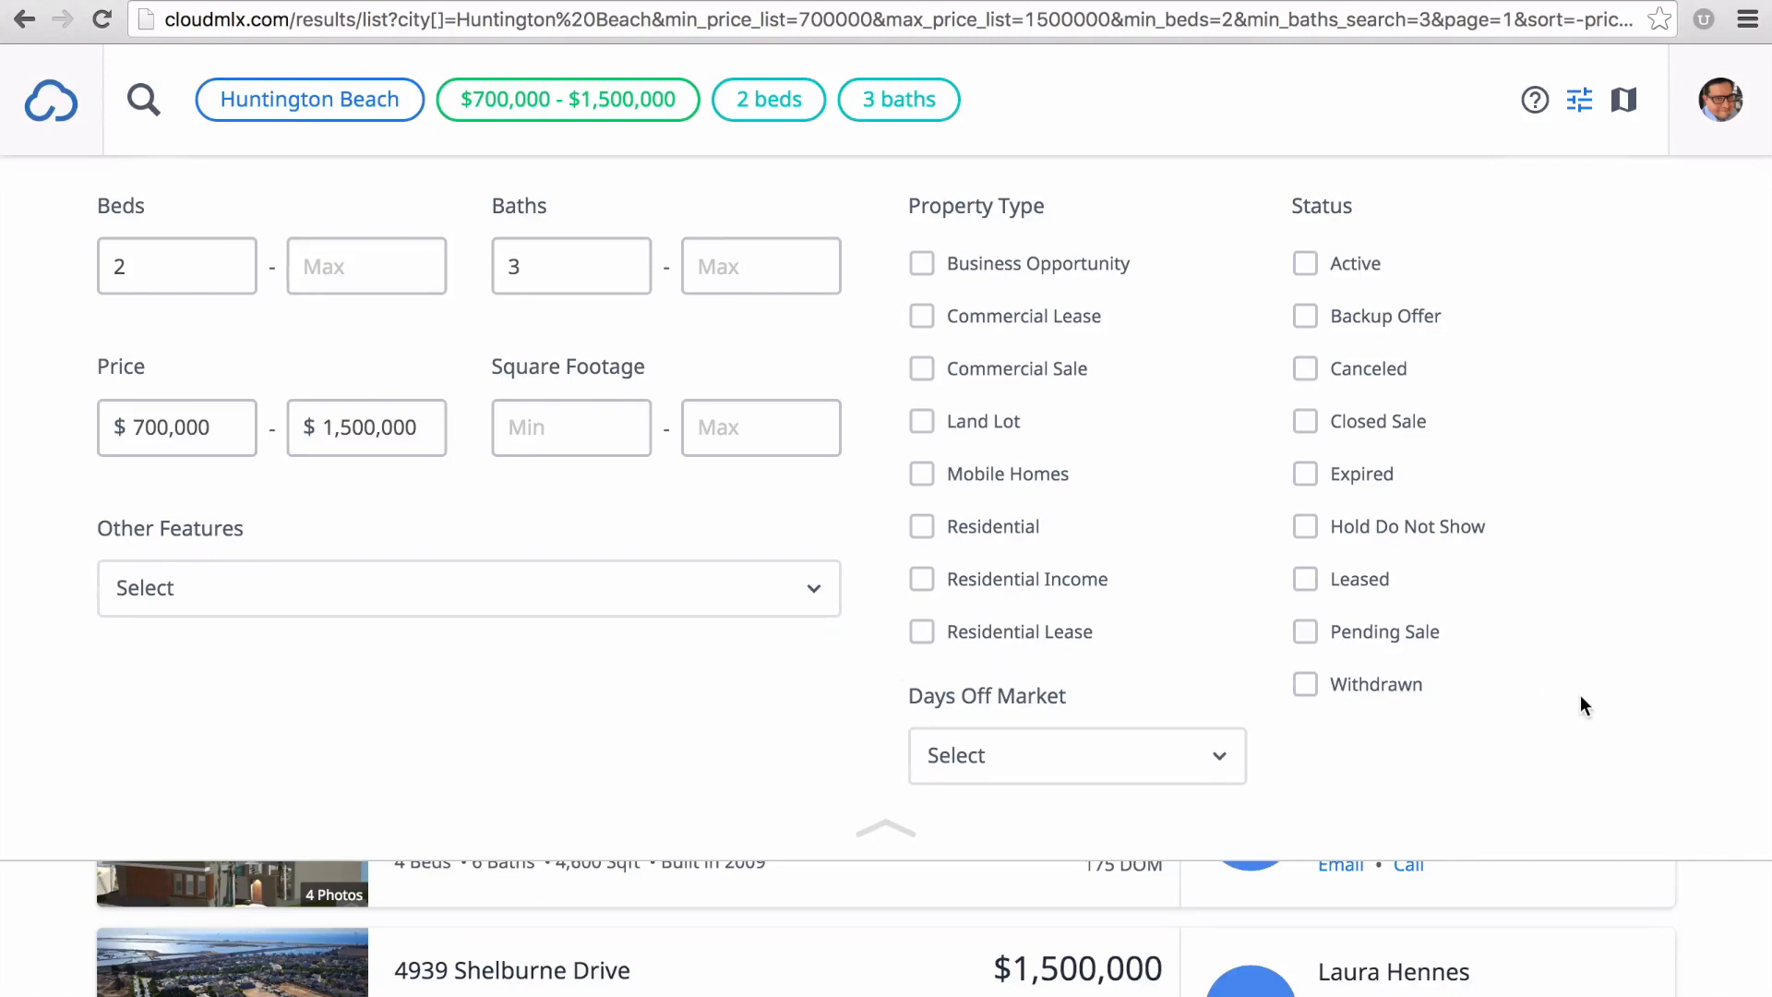
mouse_move(1320, 269)
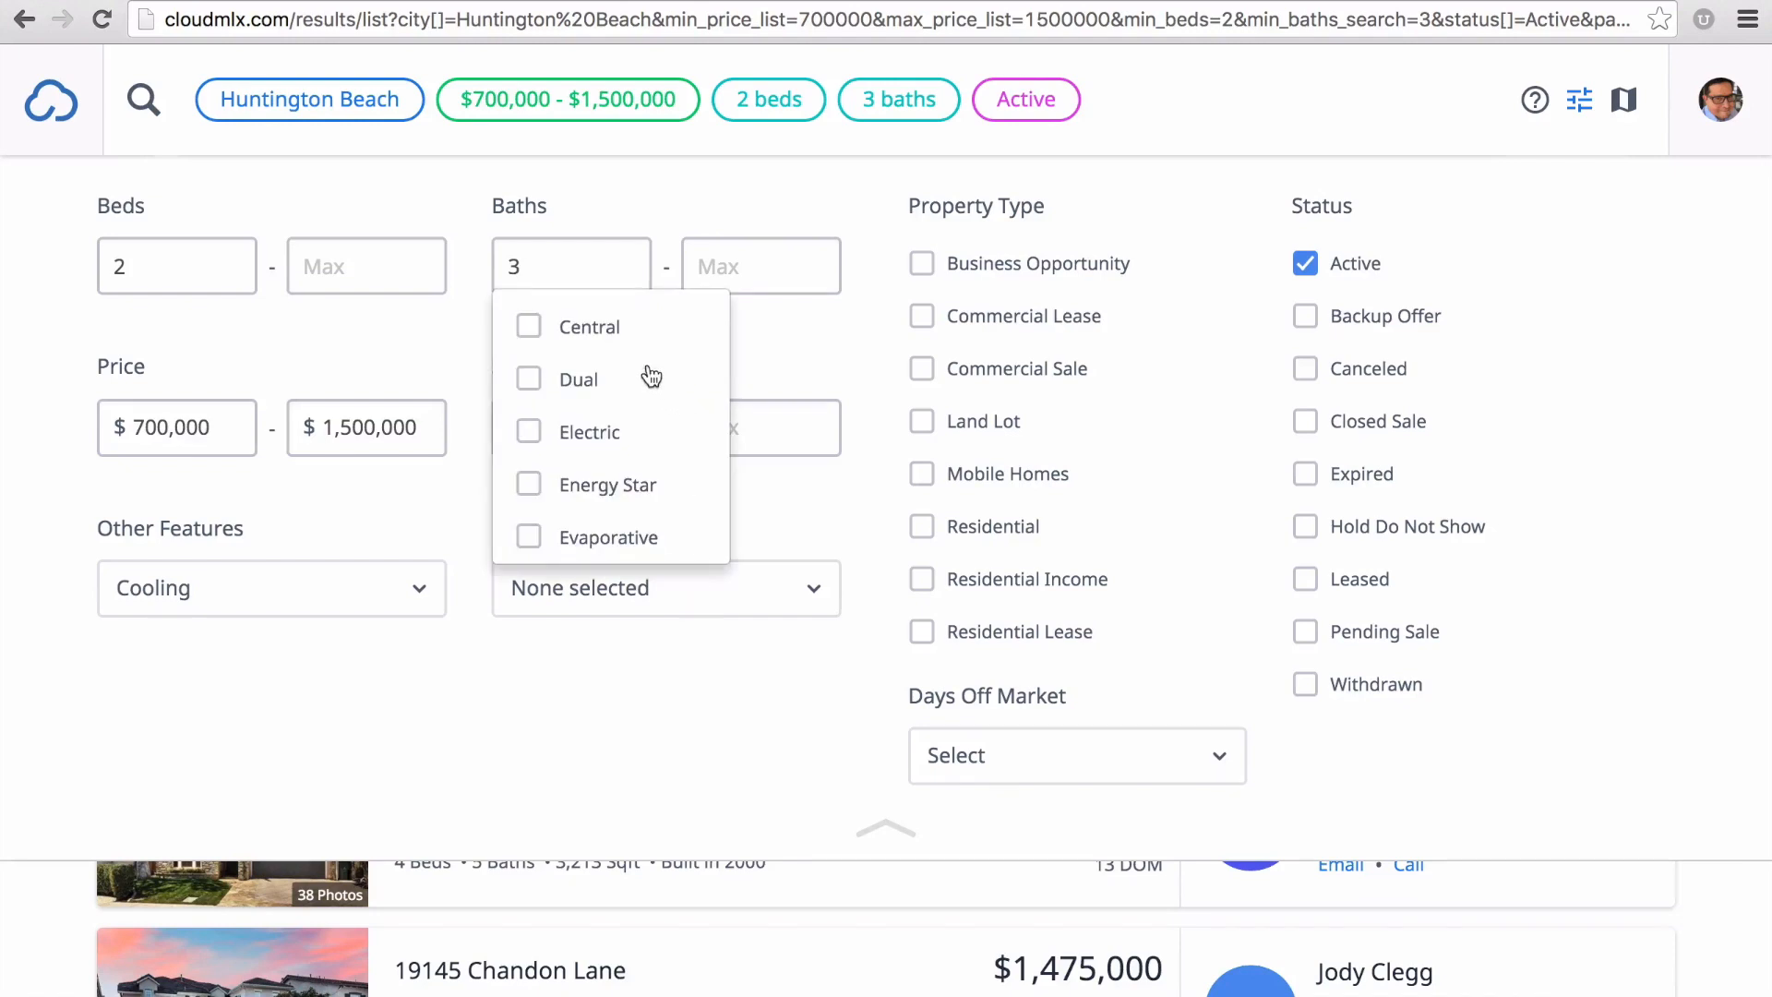
click(528, 327)
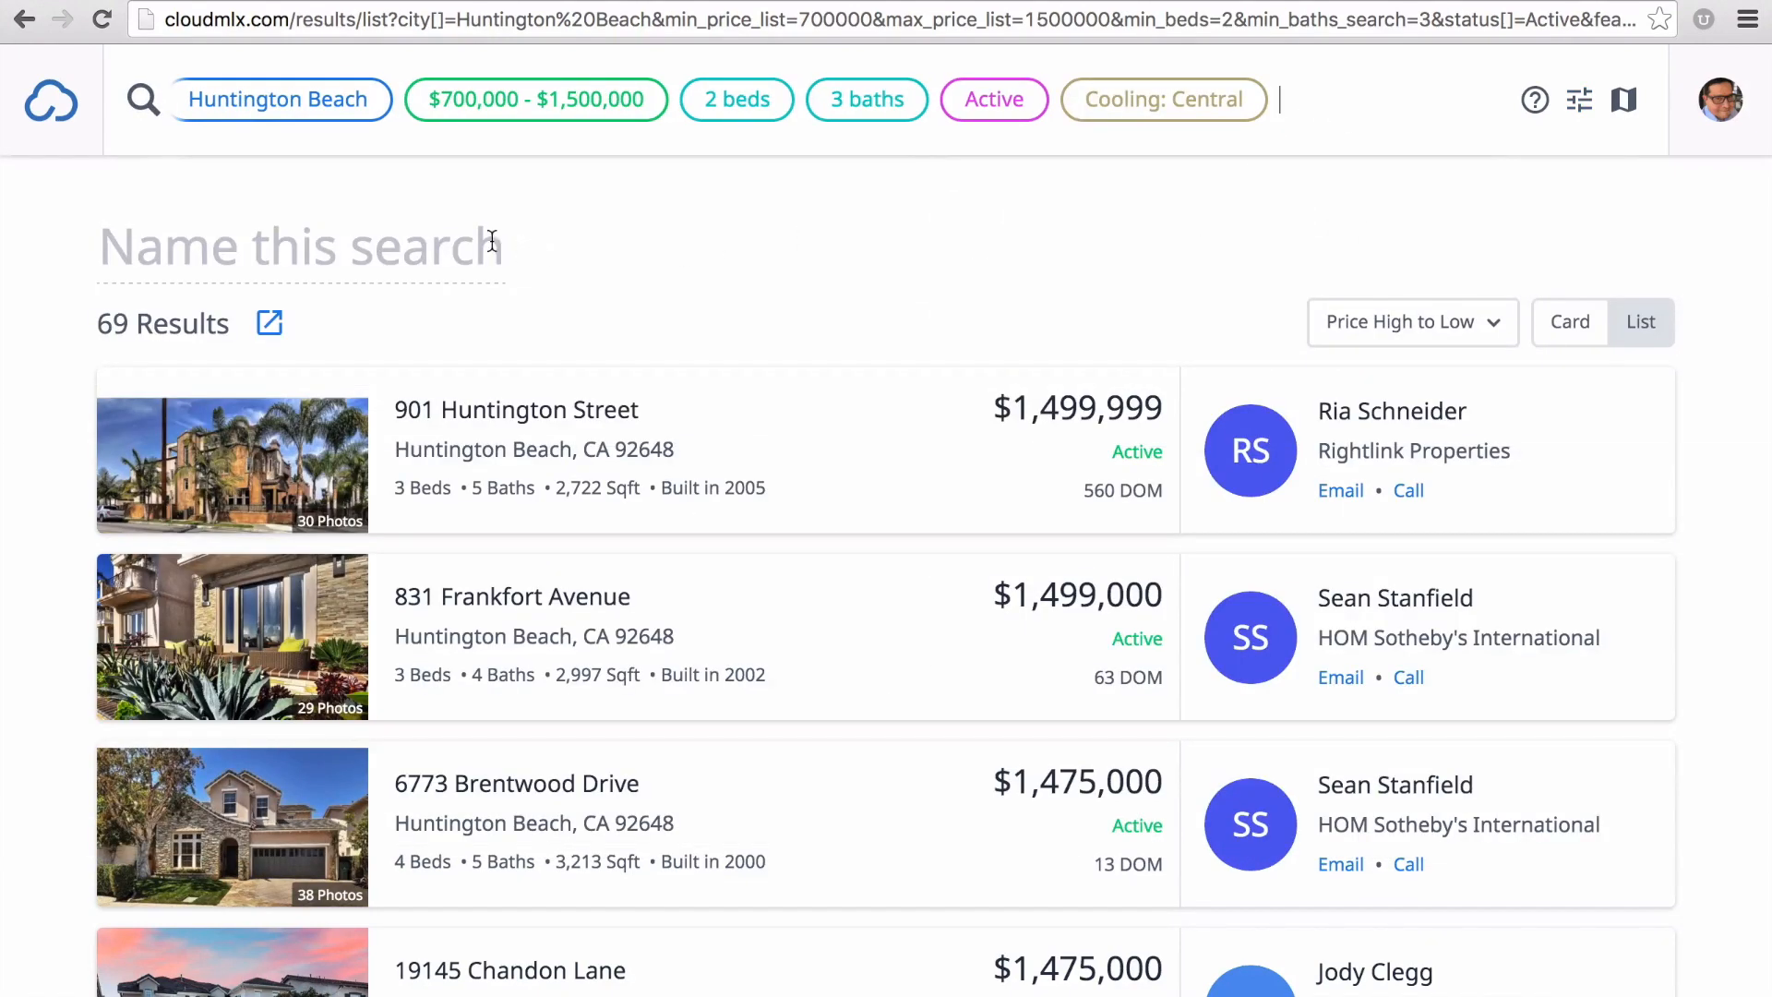
Step: Name the search 'My First Search', save it and return to the dashboard
text(M)
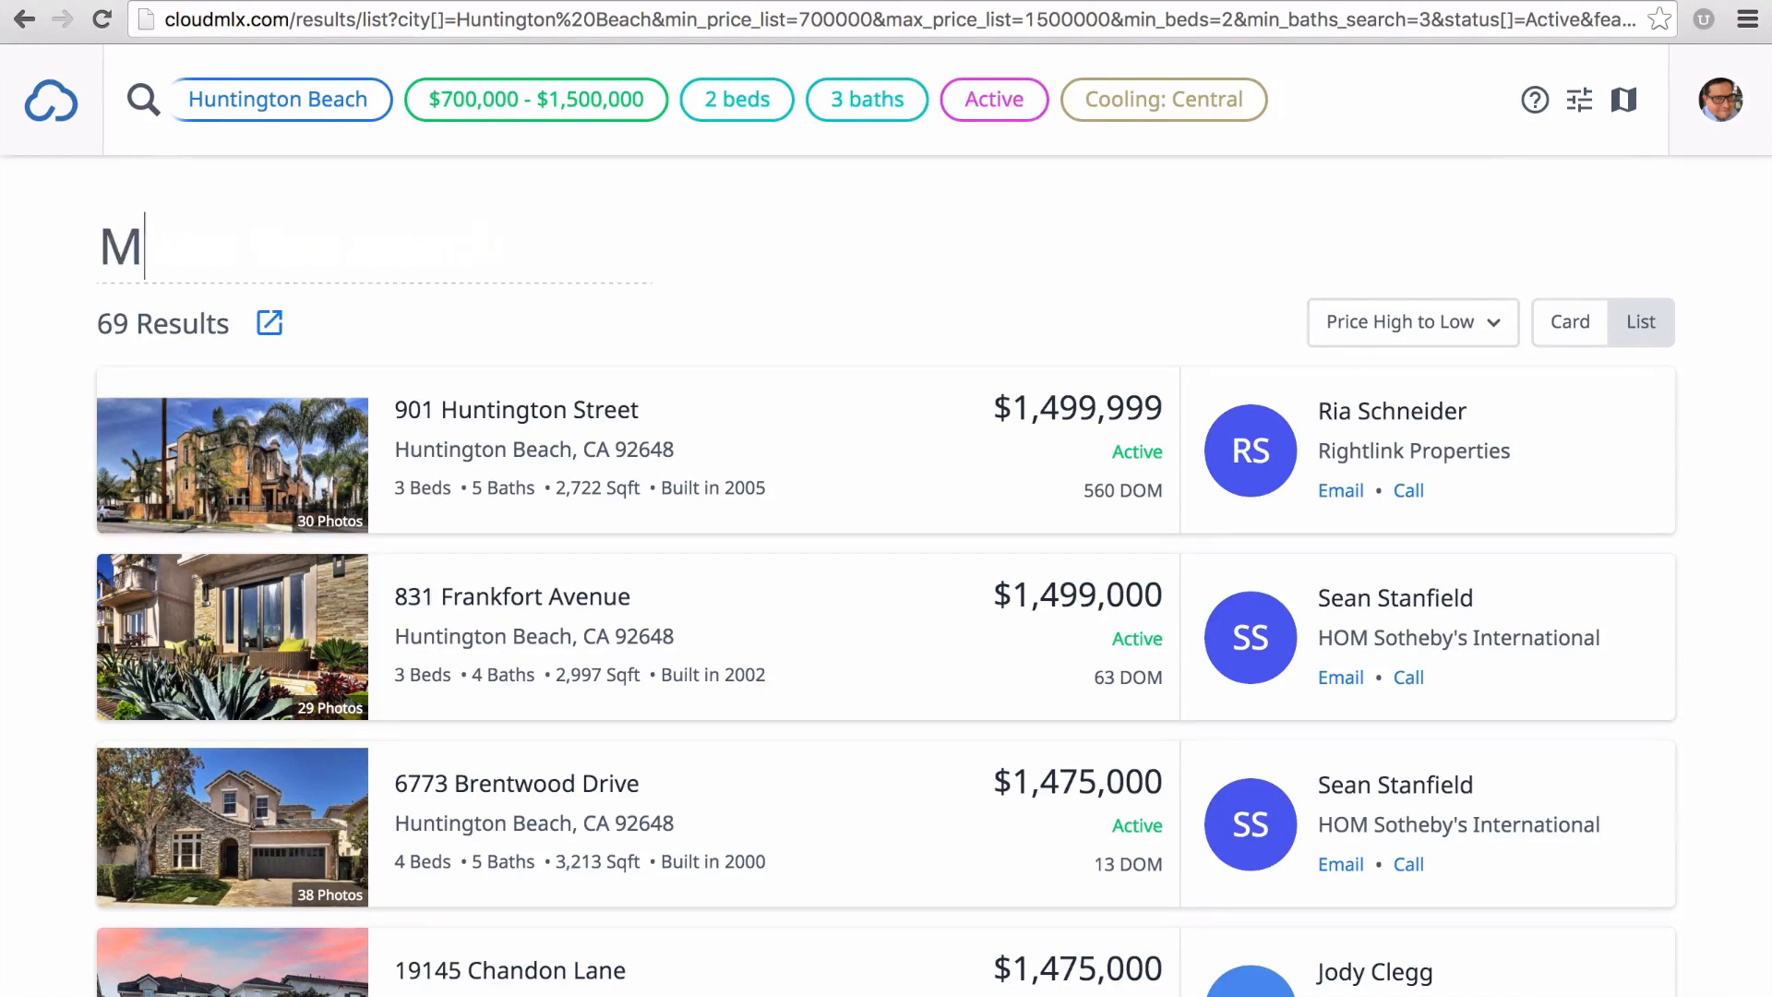
text(y First Se)
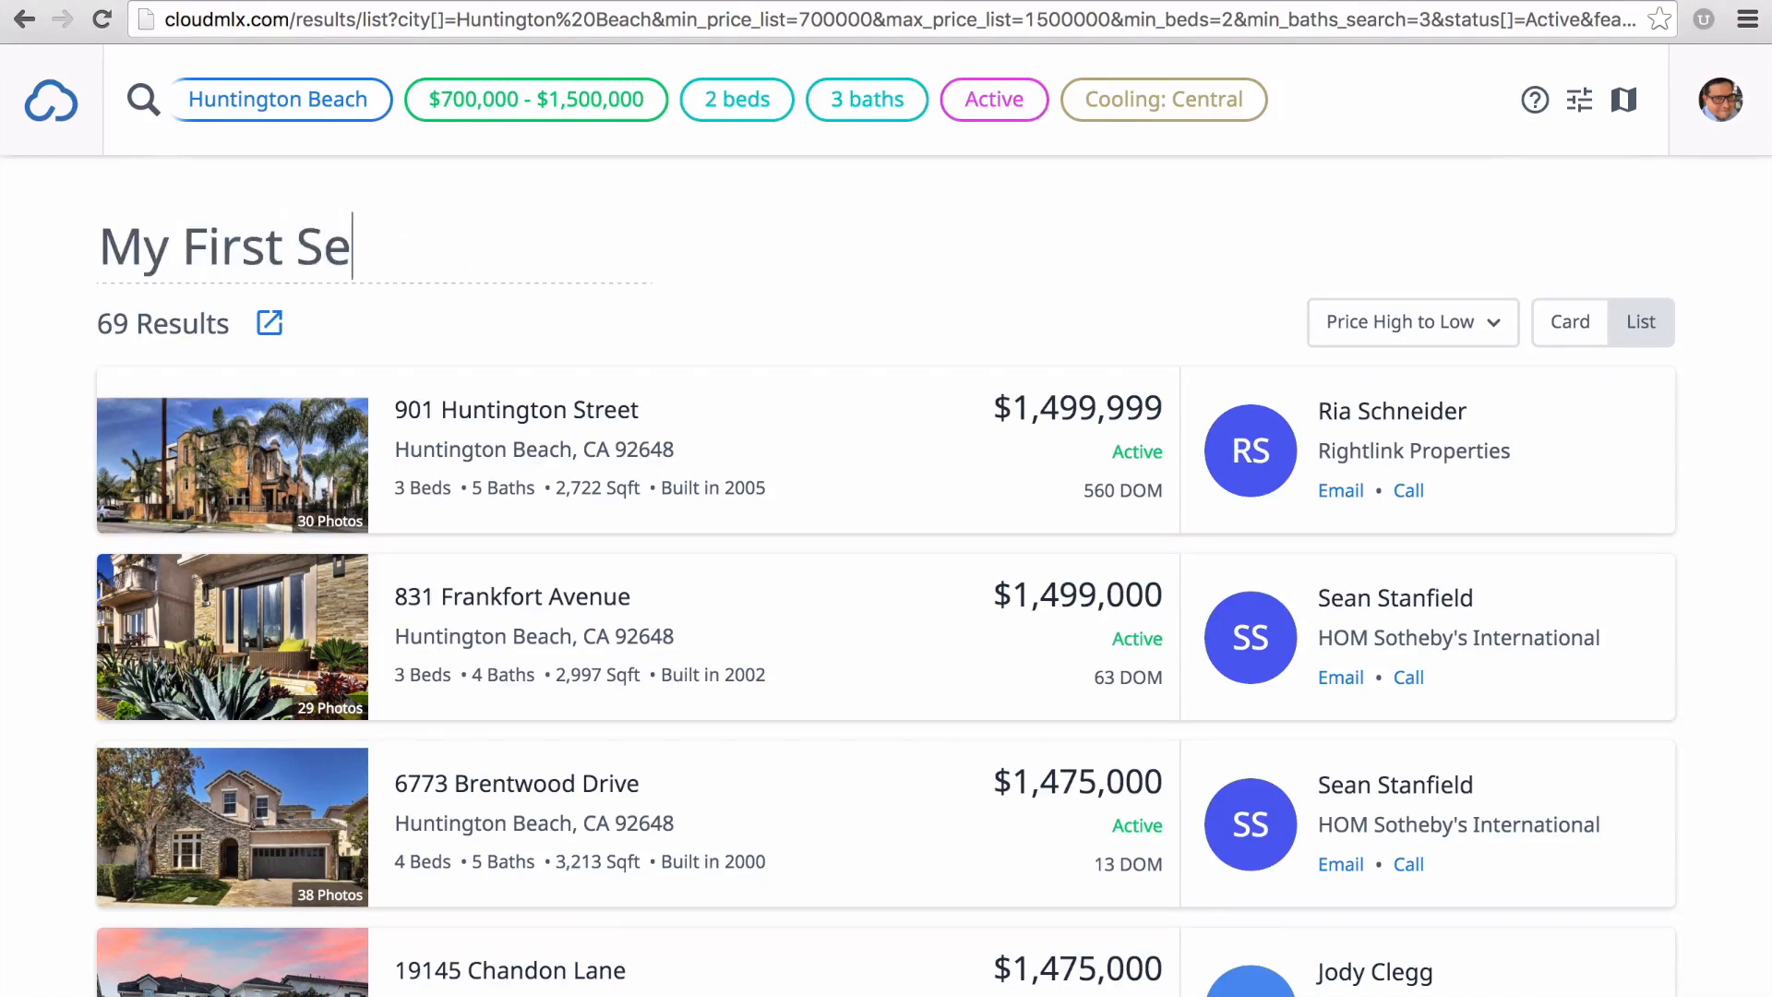
text(arch)
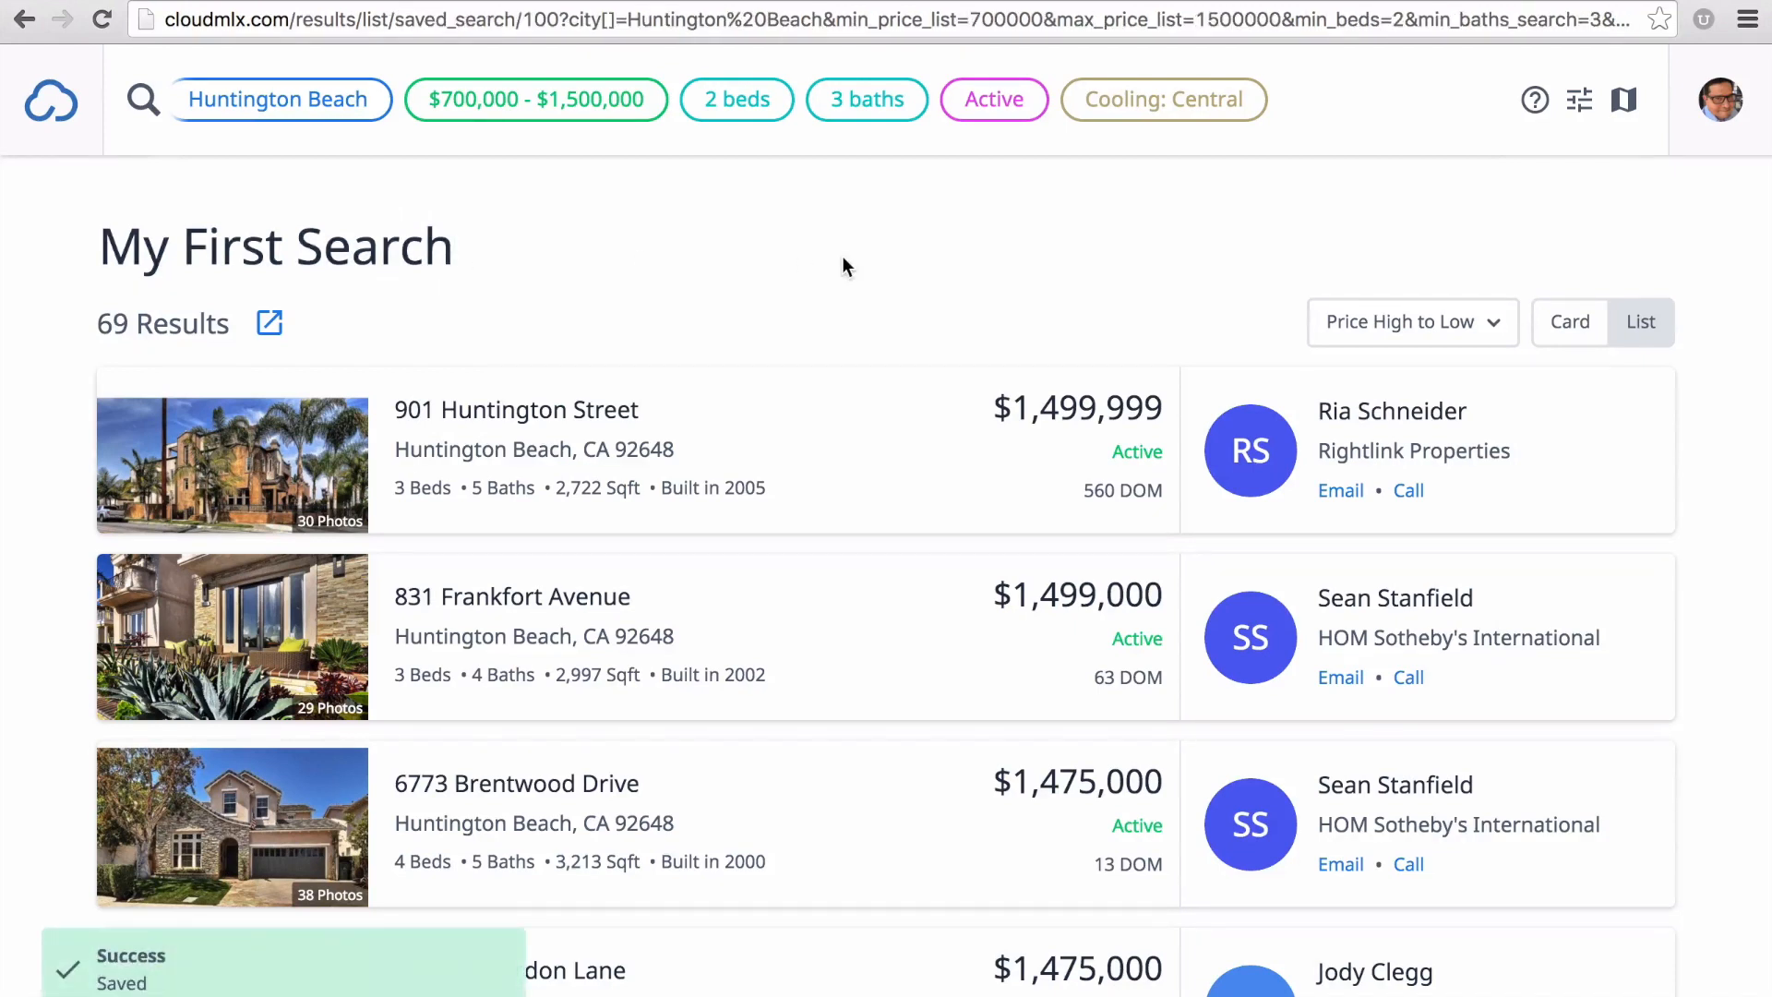
click(52, 100)
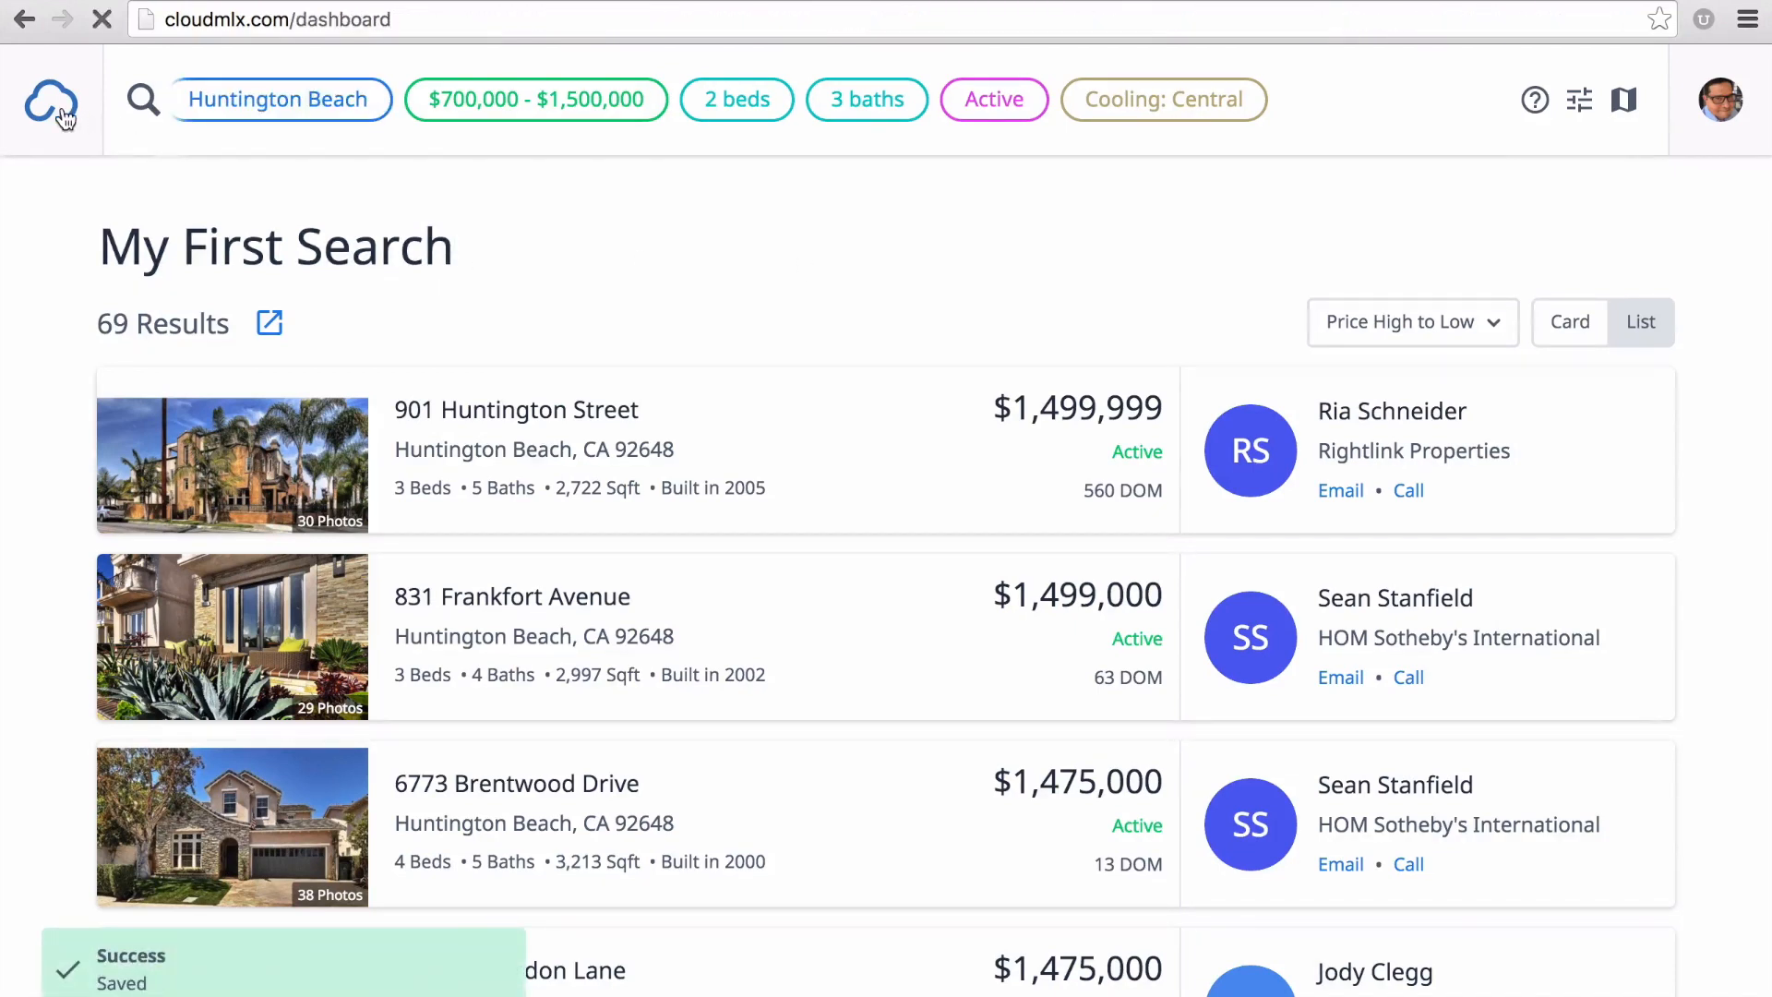
Step: Reopen the saved 'My First Search' with its 69 results, then return to the dashboard
click(52, 100)
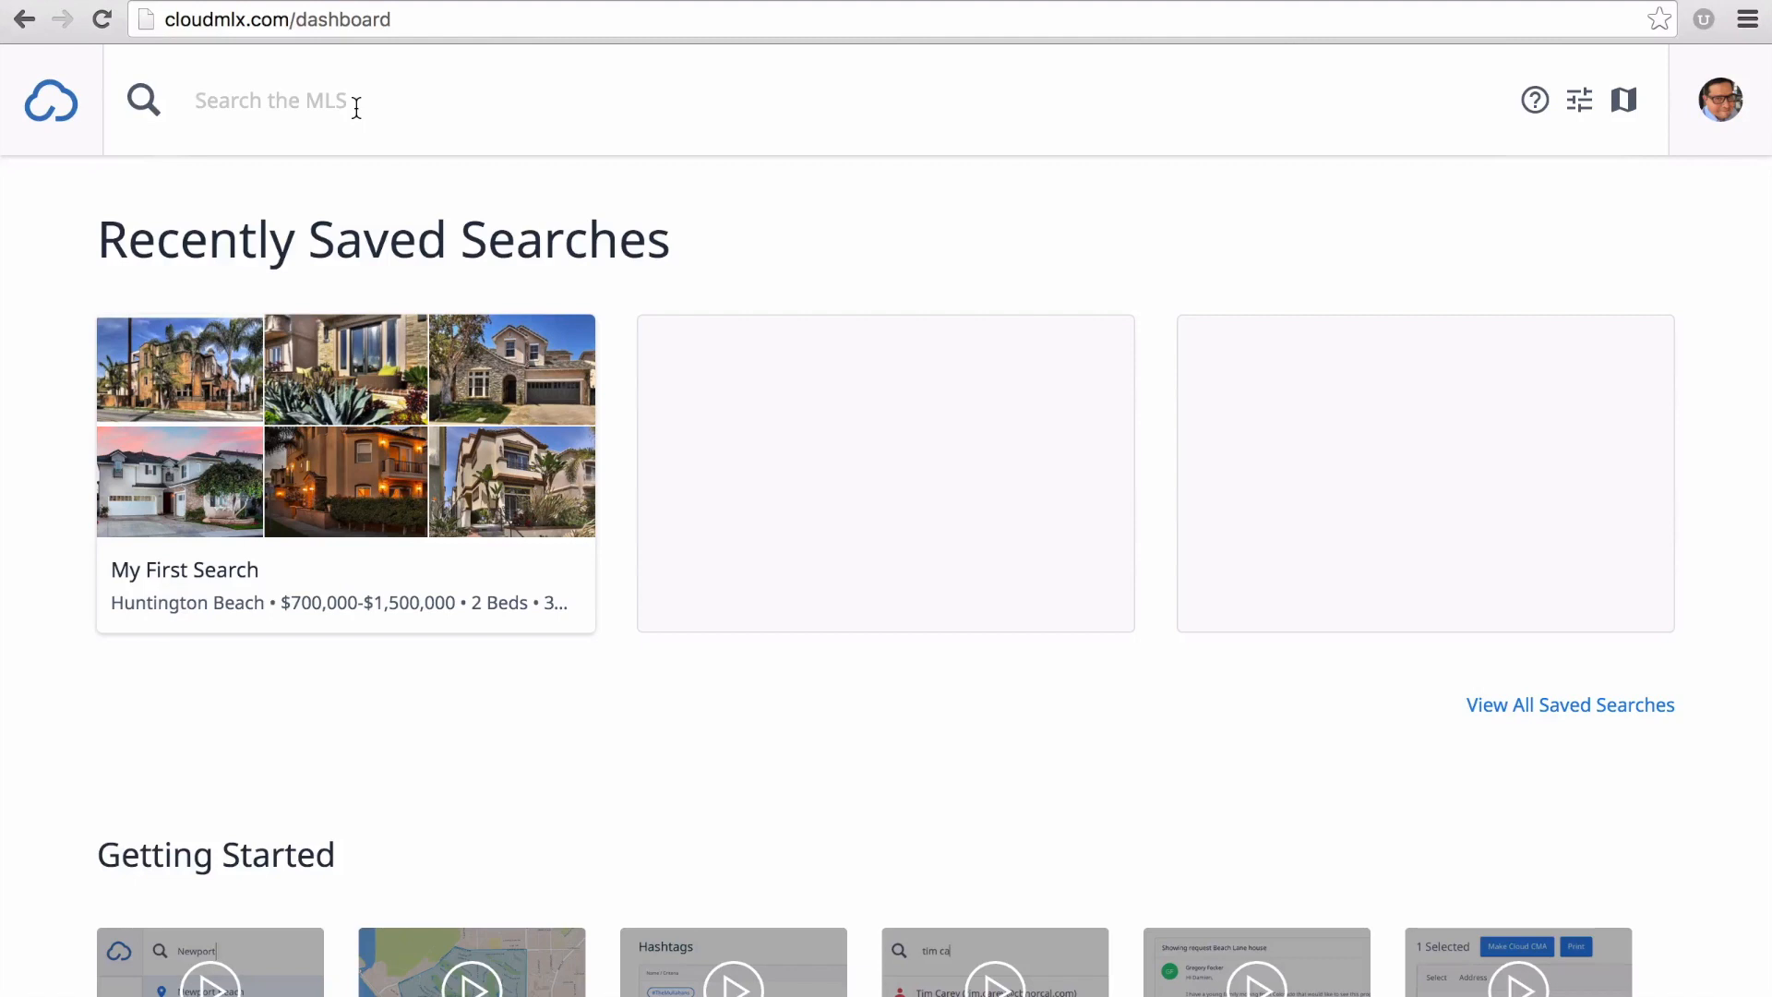
text(My)
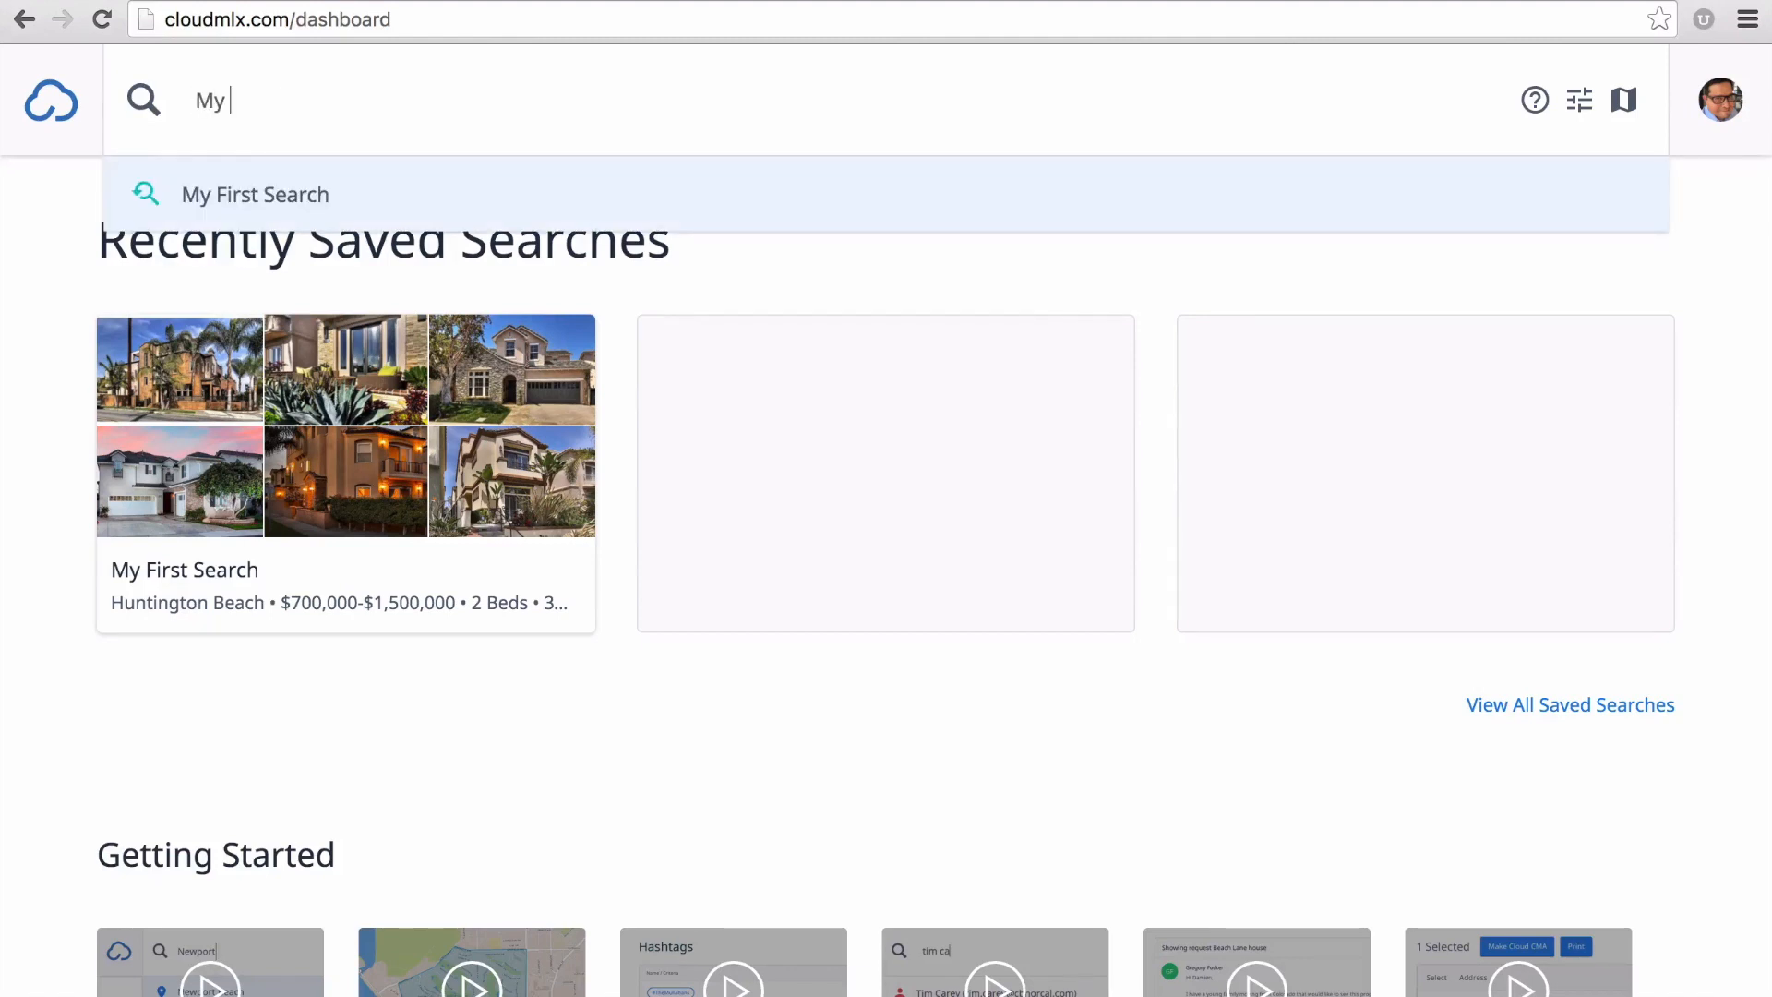
click(255, 194)
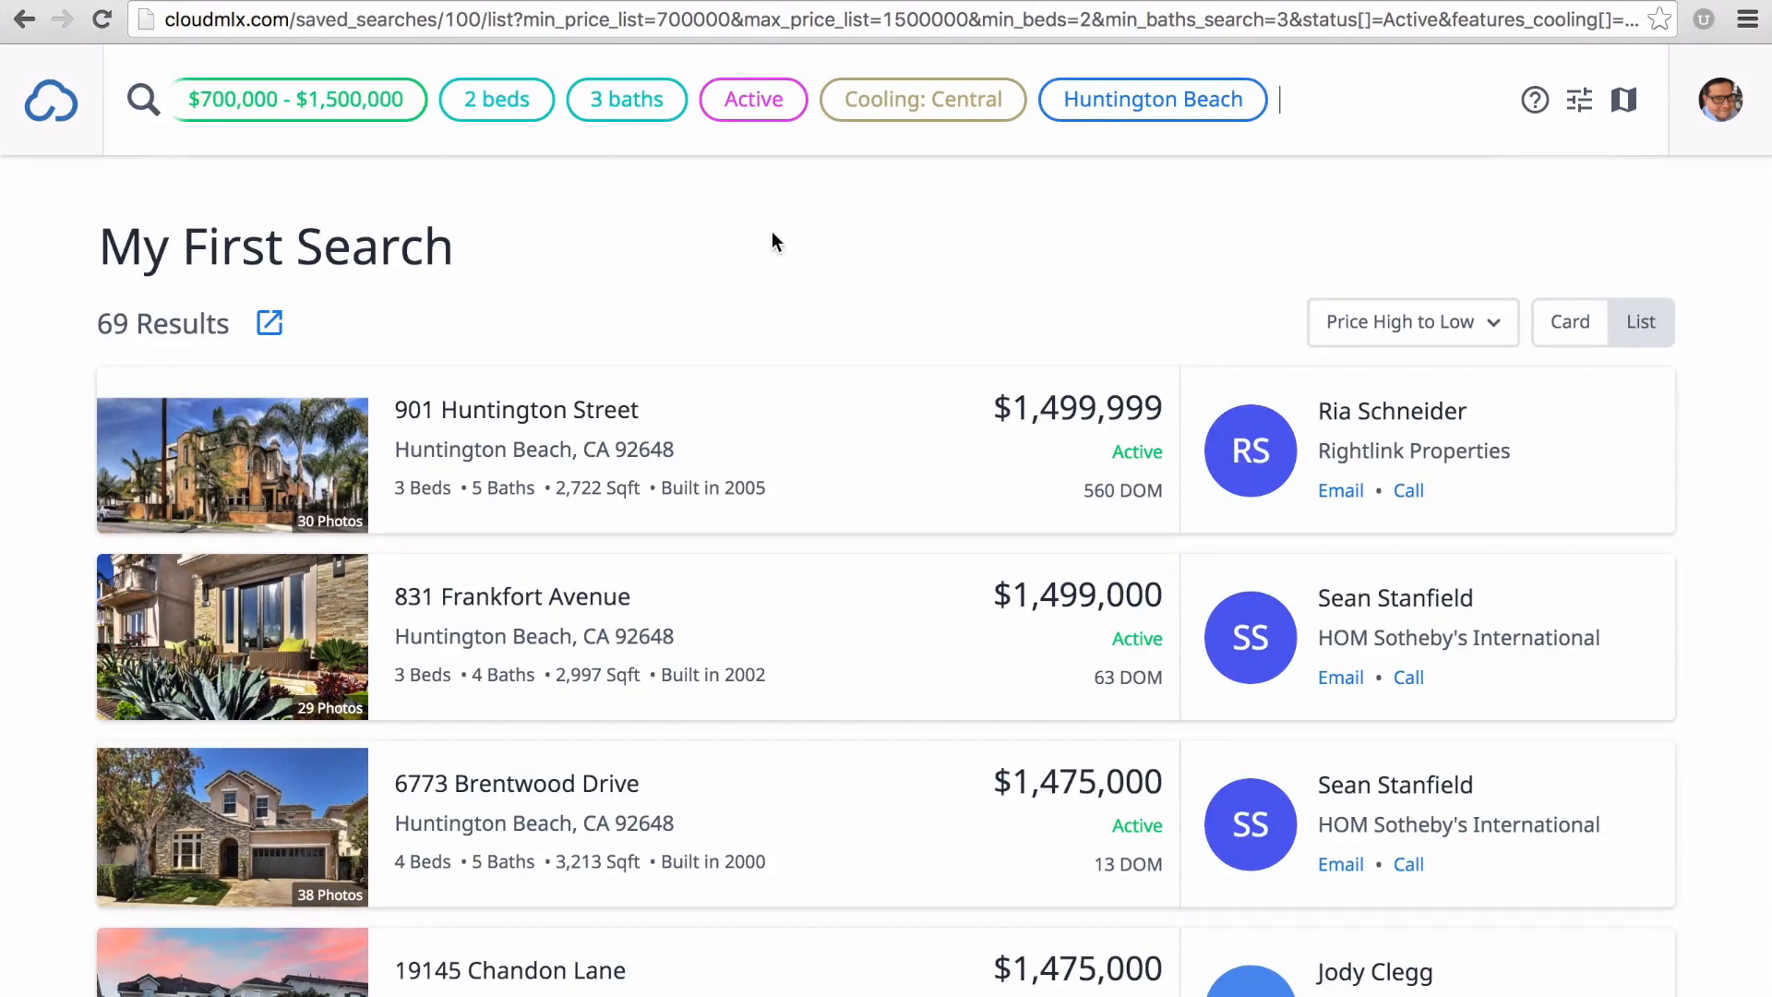
click(52, 99)
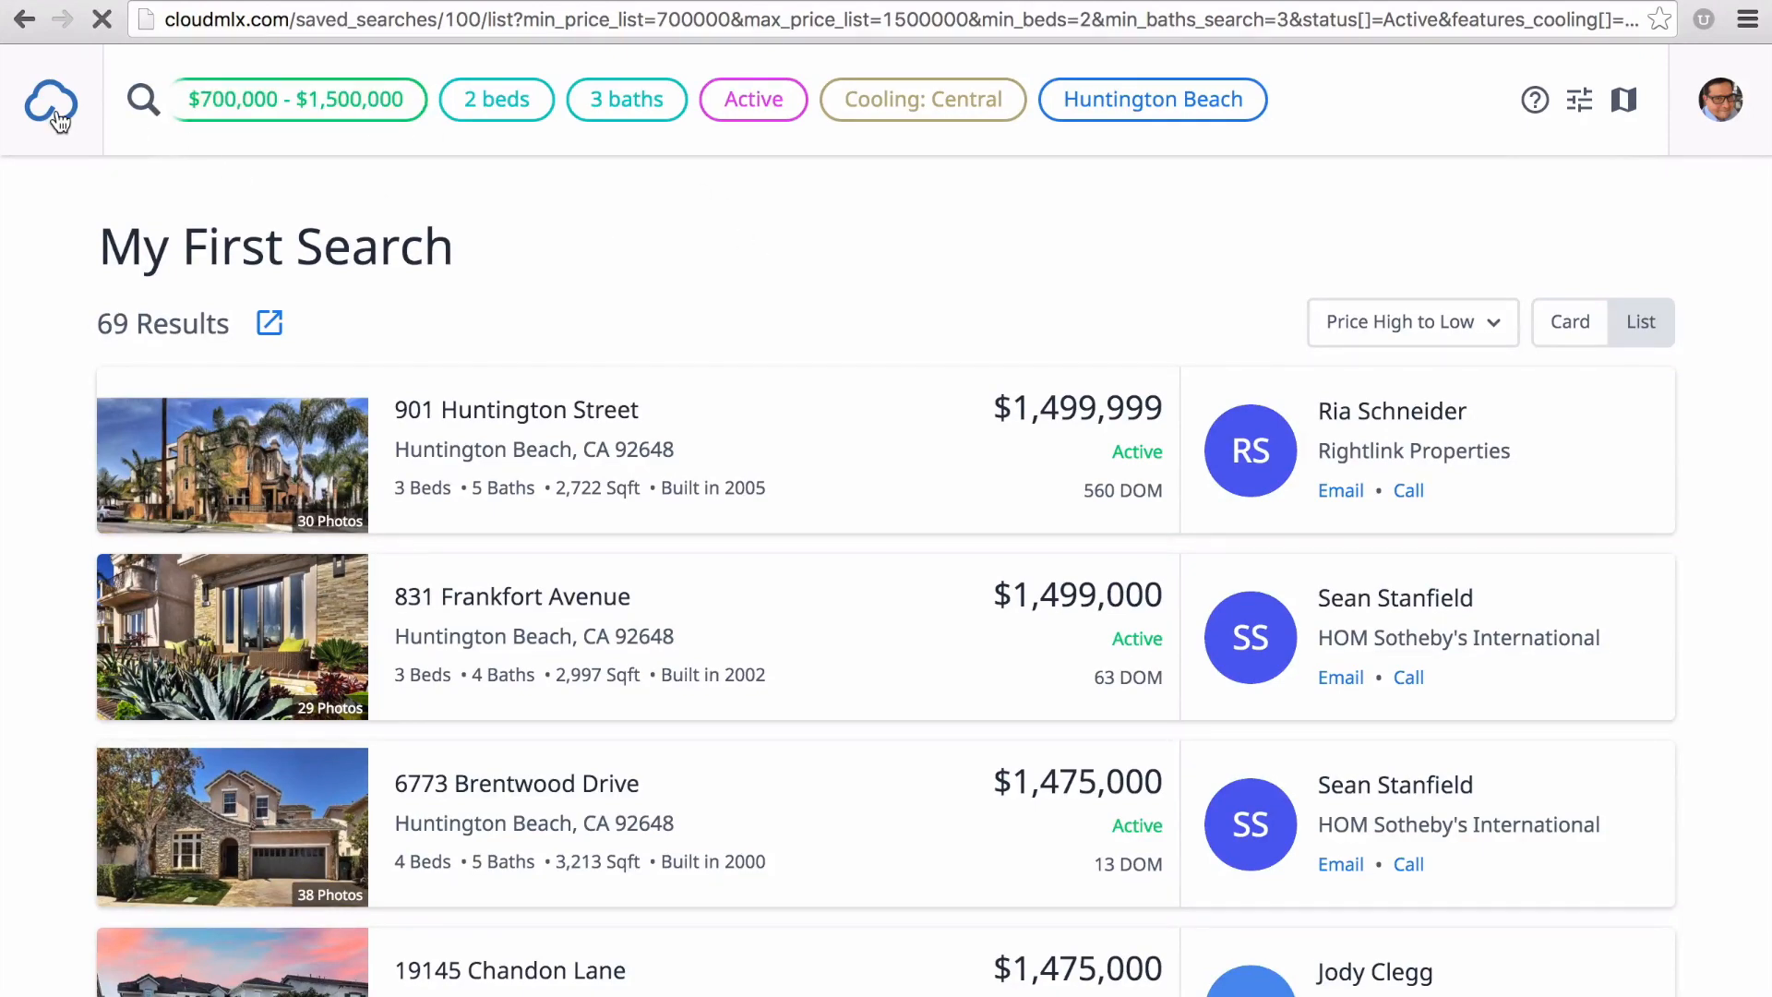